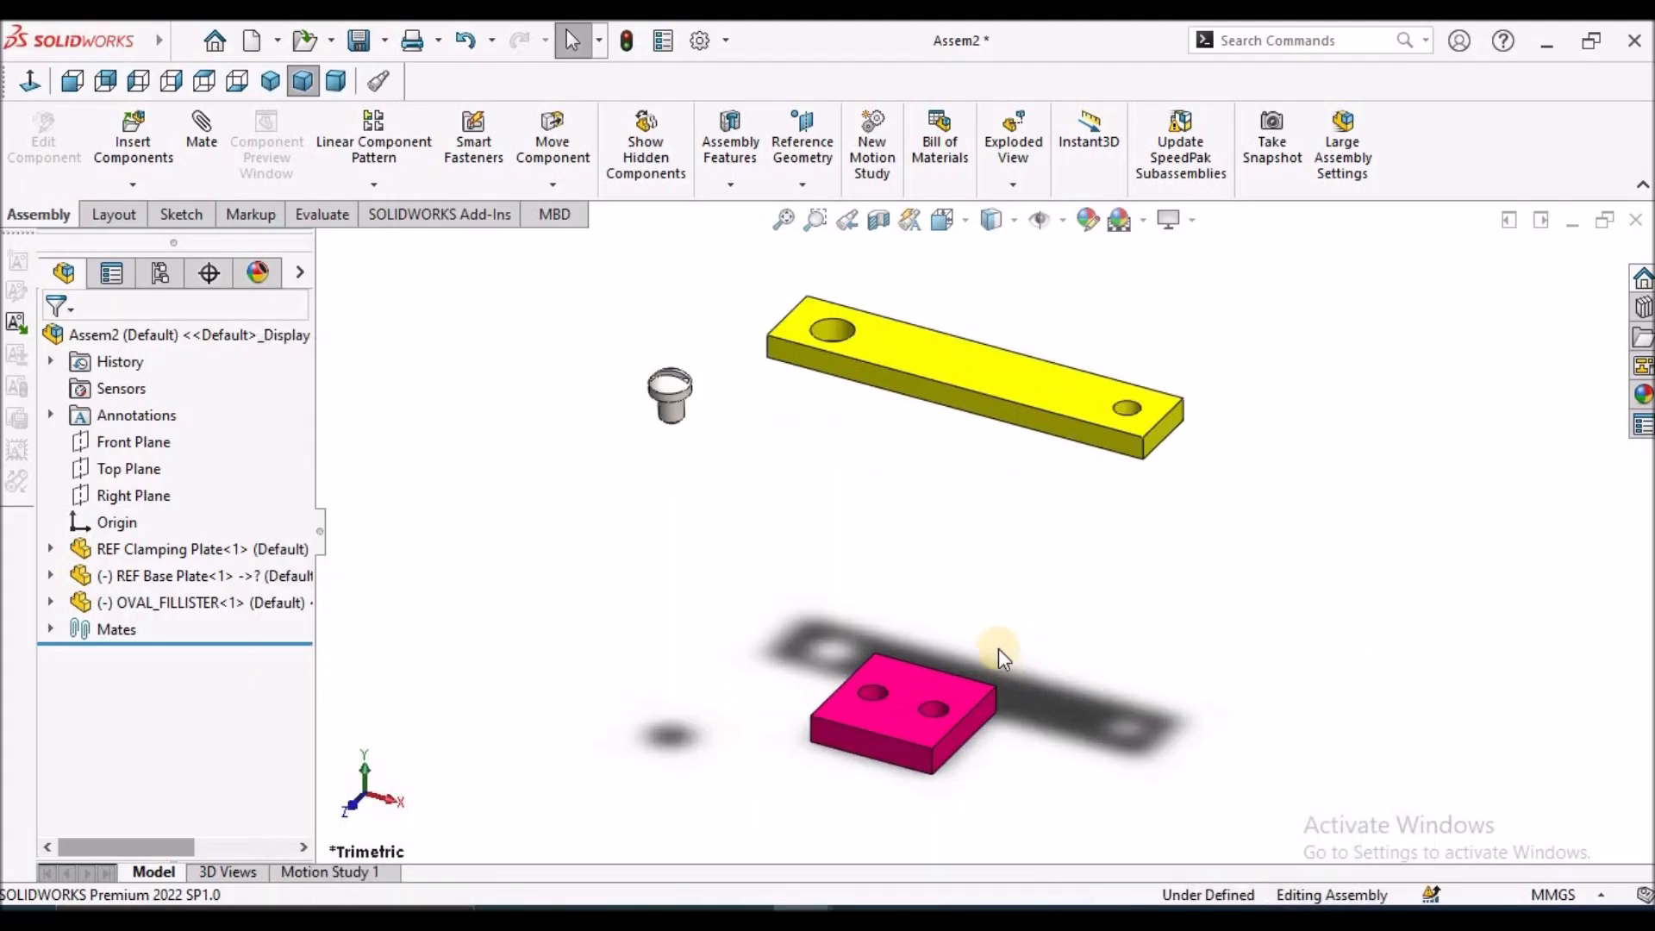
{"action": "mouse_move", "coordinate": [960, 390]}
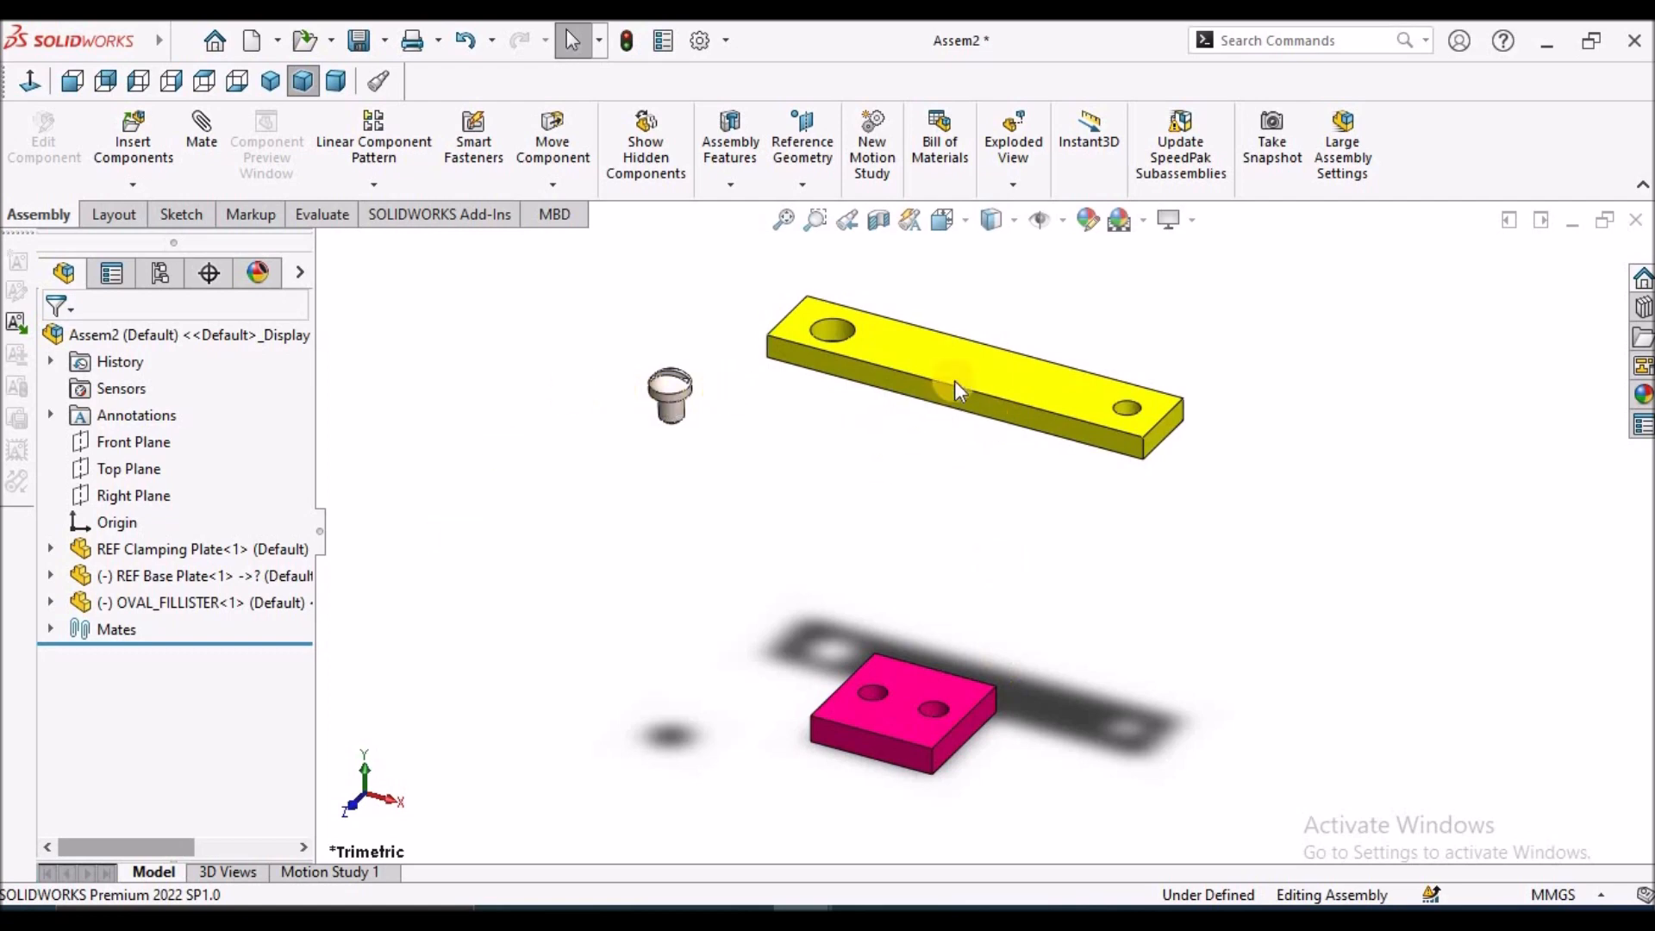
{"action": "mouse_move", "coordinate": [965, 431]}
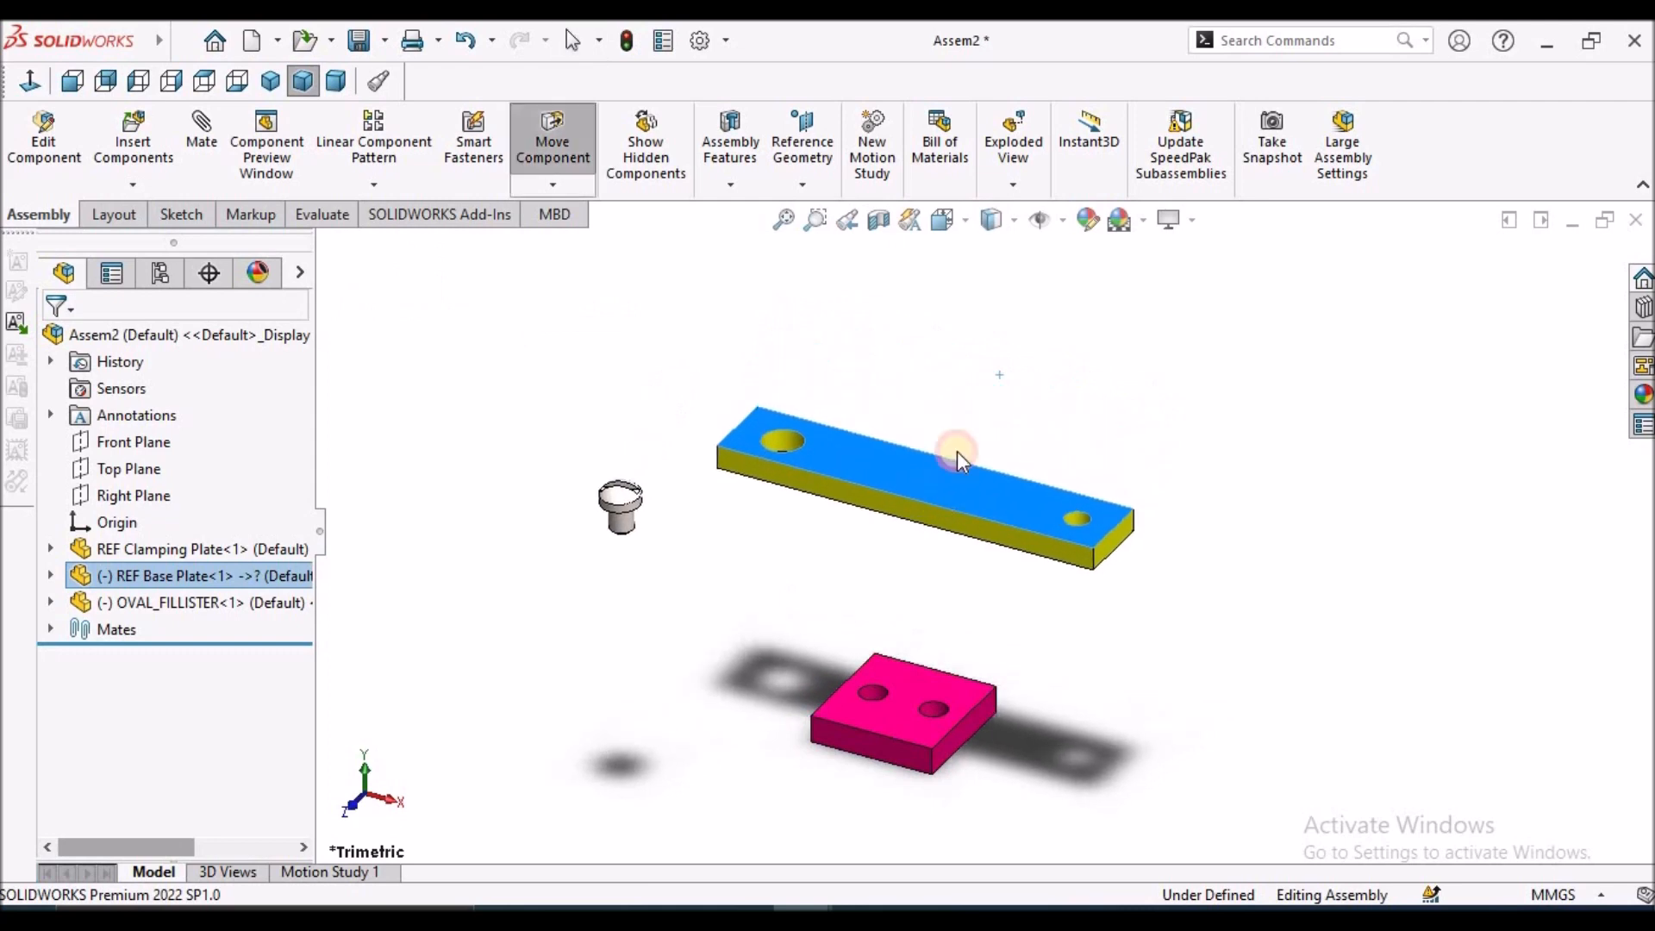
Expand the Mates folder to show Coincident1 and Lock1 in the plate assembly
{"action": "left_click", "coordinate": [52, 629]}
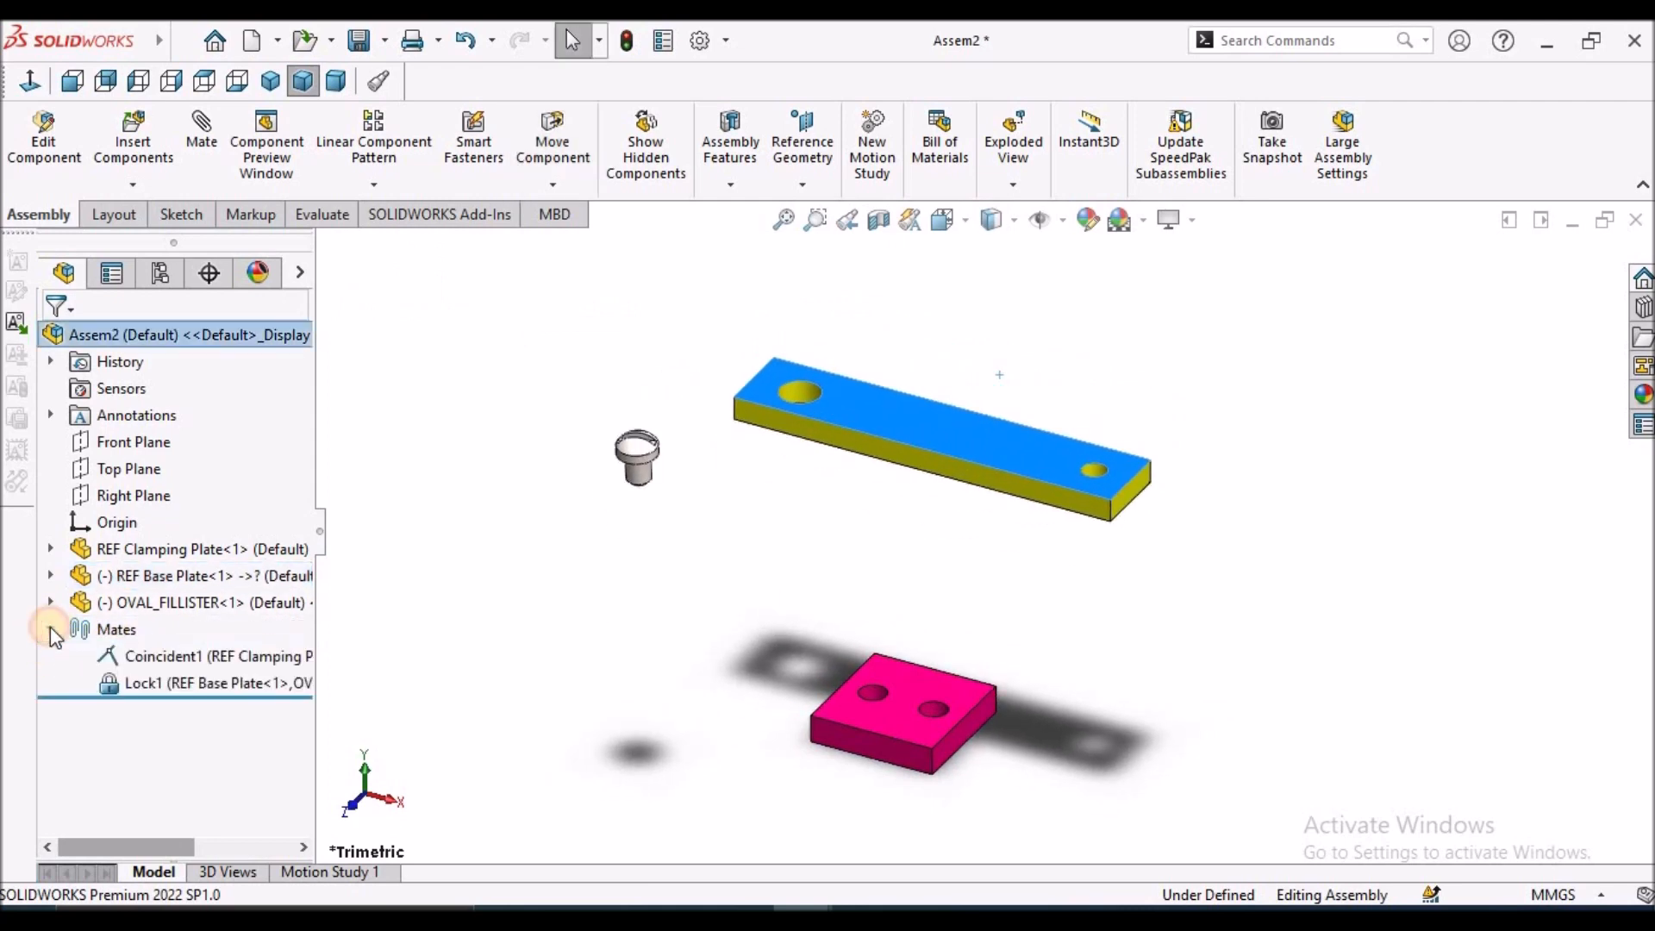
Delete the Lock1 mate, leaving only Coincident1 between the plates and screw
{"action": "right_click", "coordinate": [141, 683]}
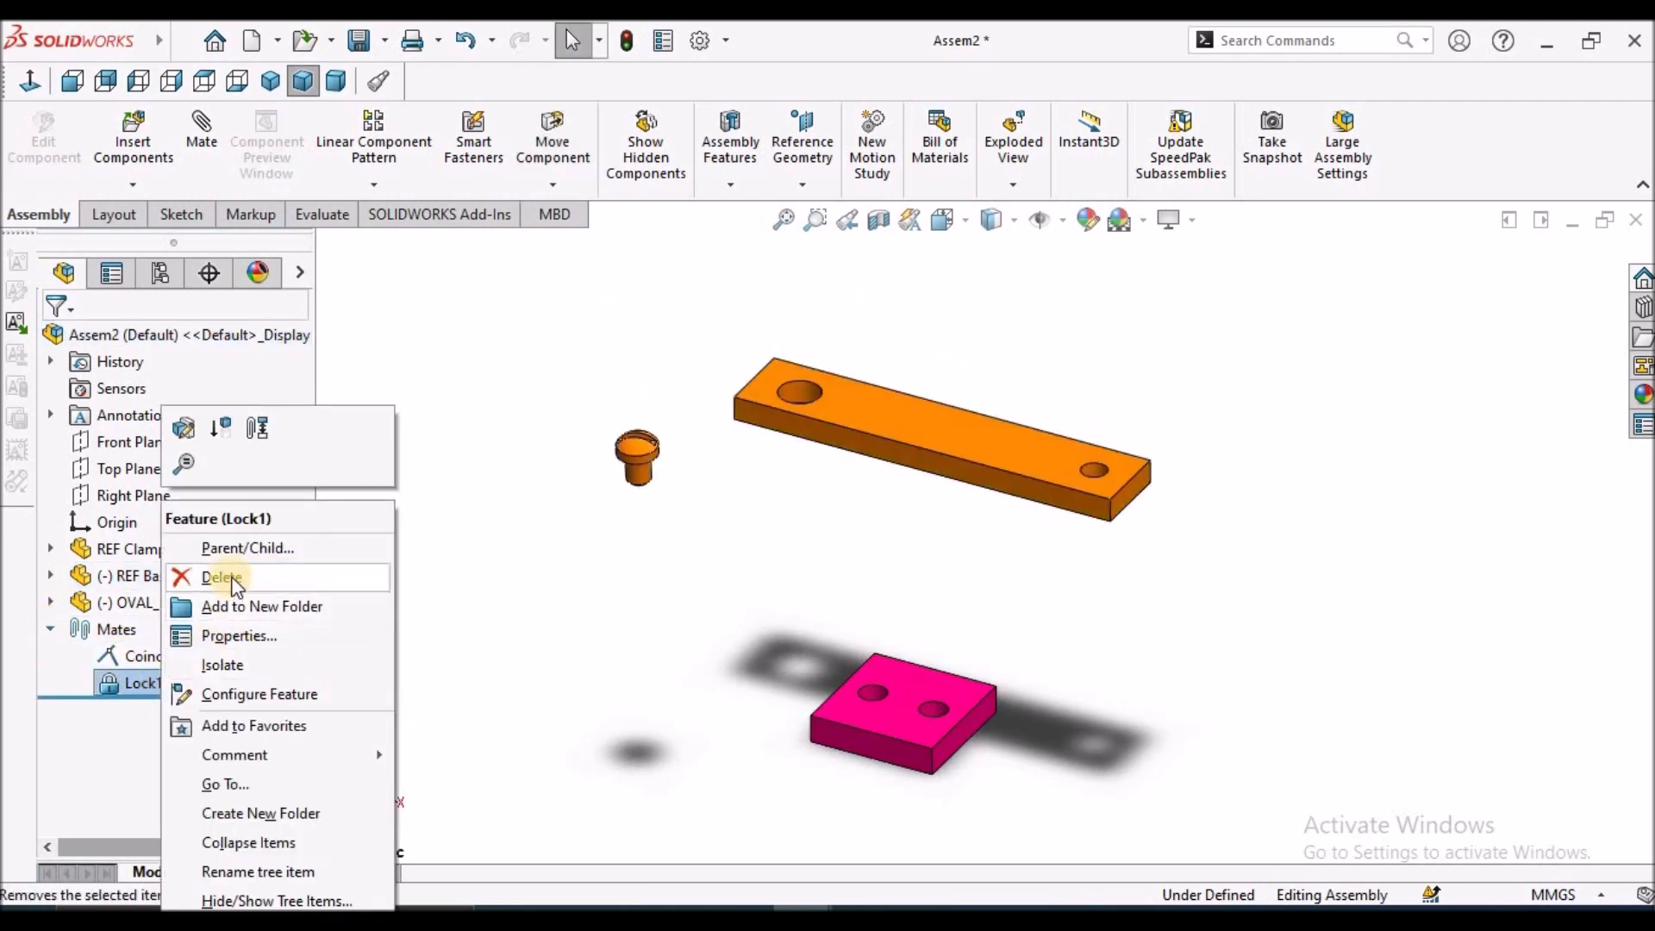
{"action": "left_click", "coordinate": [222, 576]}
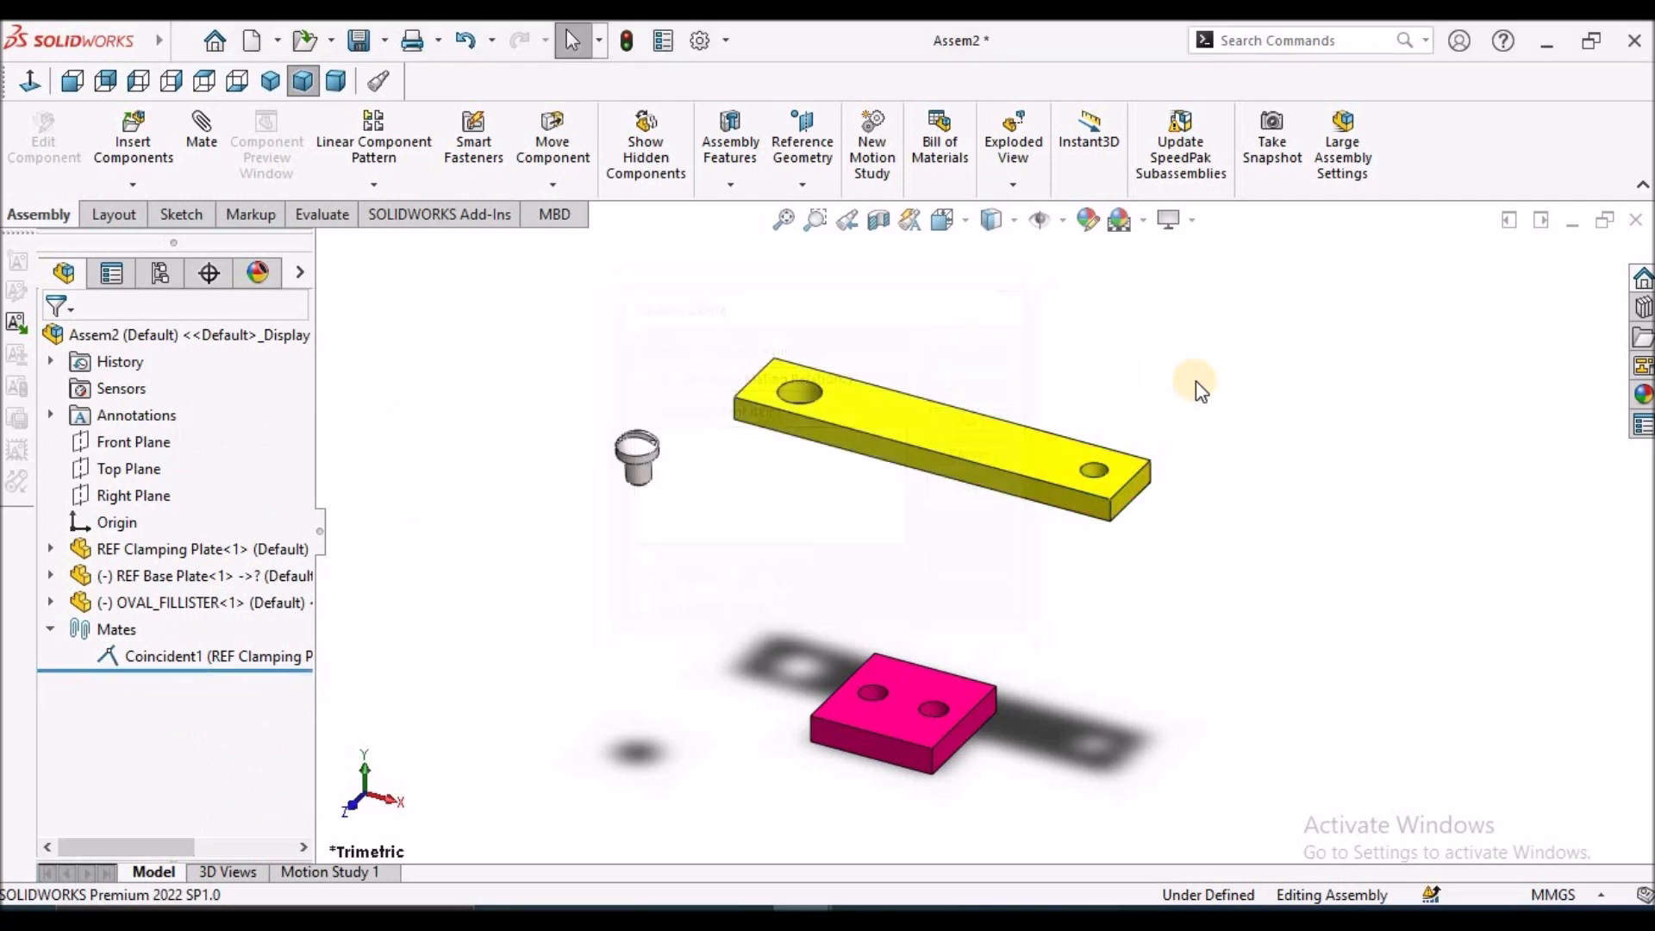
{"action": "left_click", "coordinate": [1127, 353]}
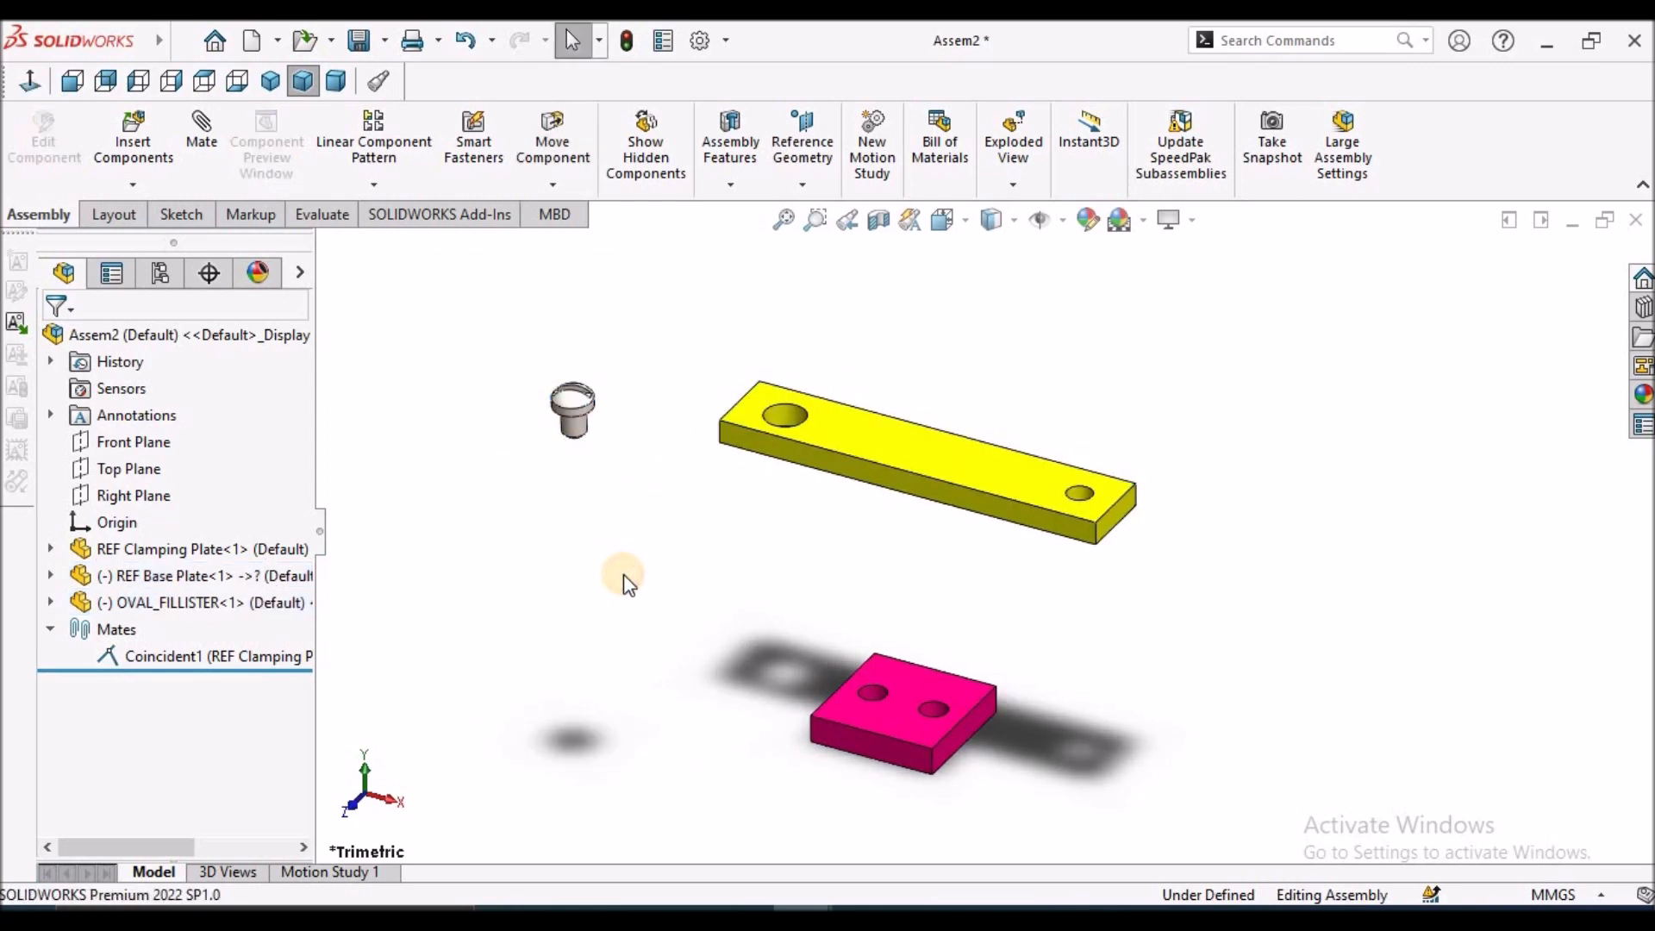
{"action": "mouse_move", "coordinate": [200, 138]}
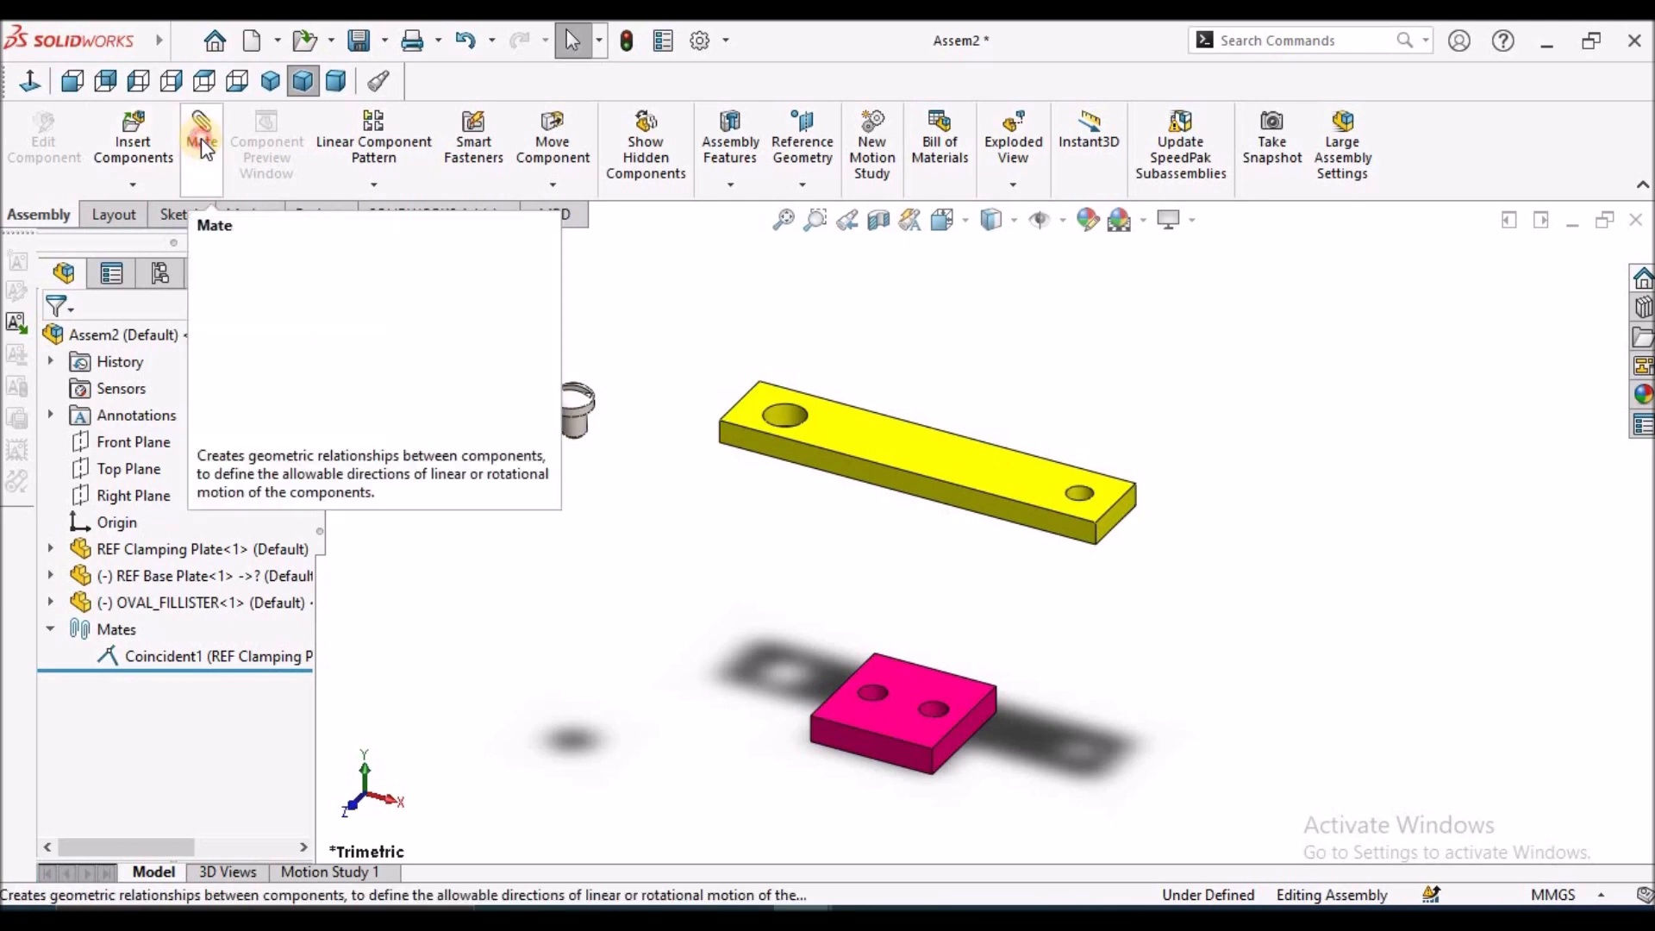
Add a new Lock mate (Lock2) tying the yellow base plate to the fillister screw
{"action": "left_click", "coordinate": [202, 129]}
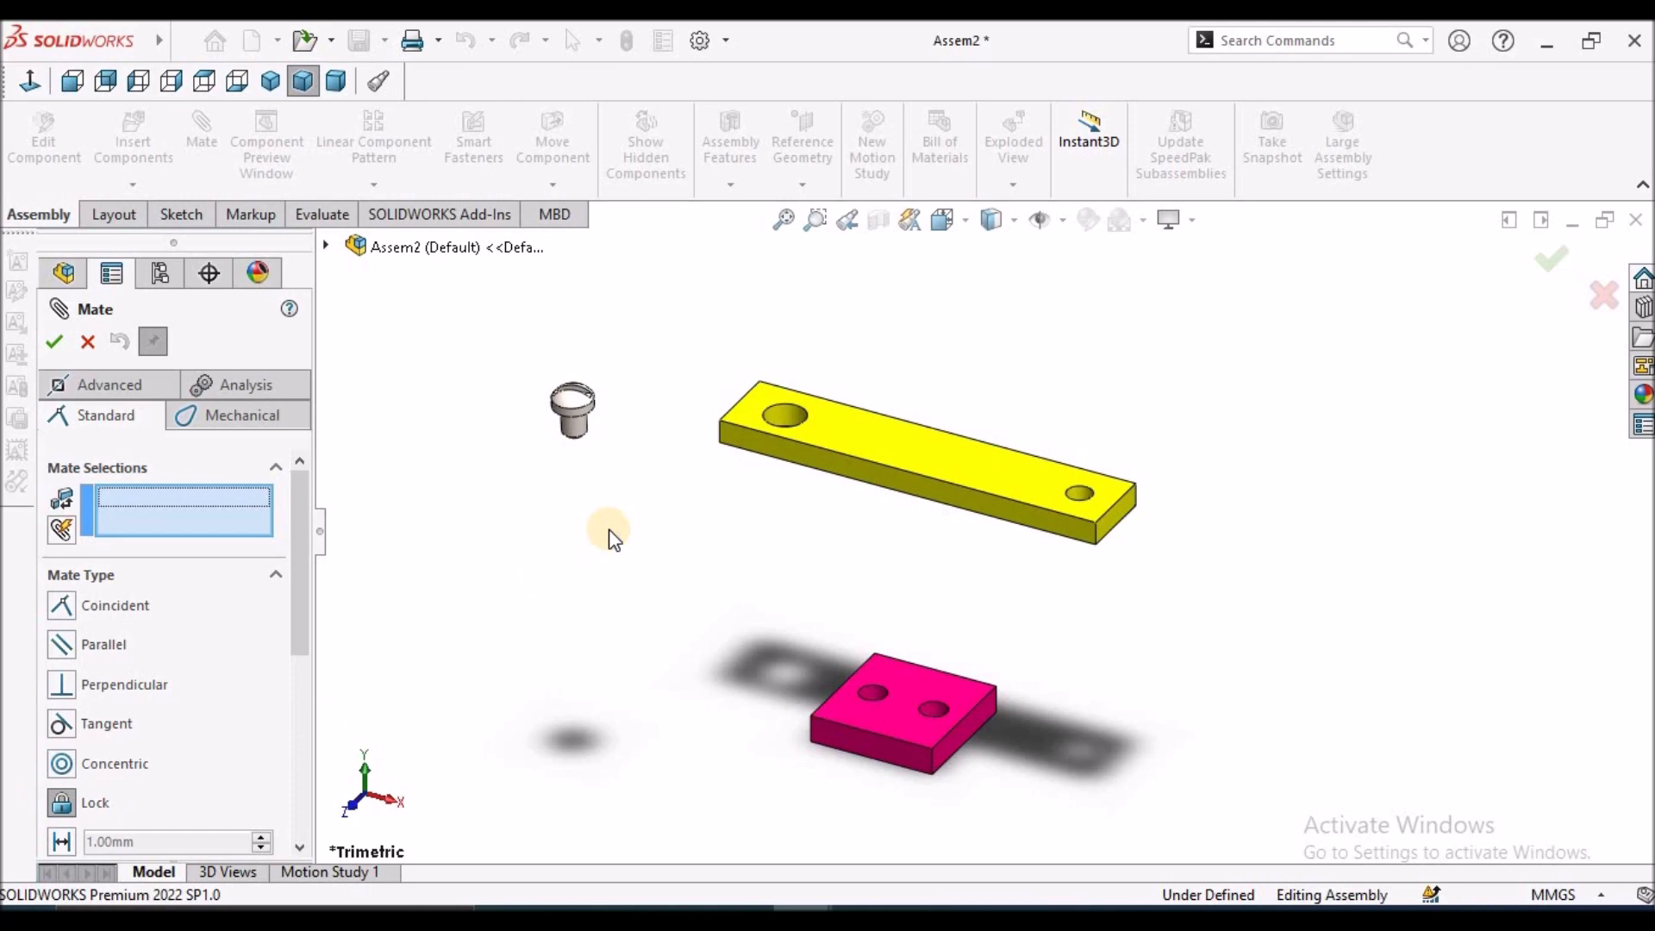
{"action": "left_click", "coordinate": [914, 452]}
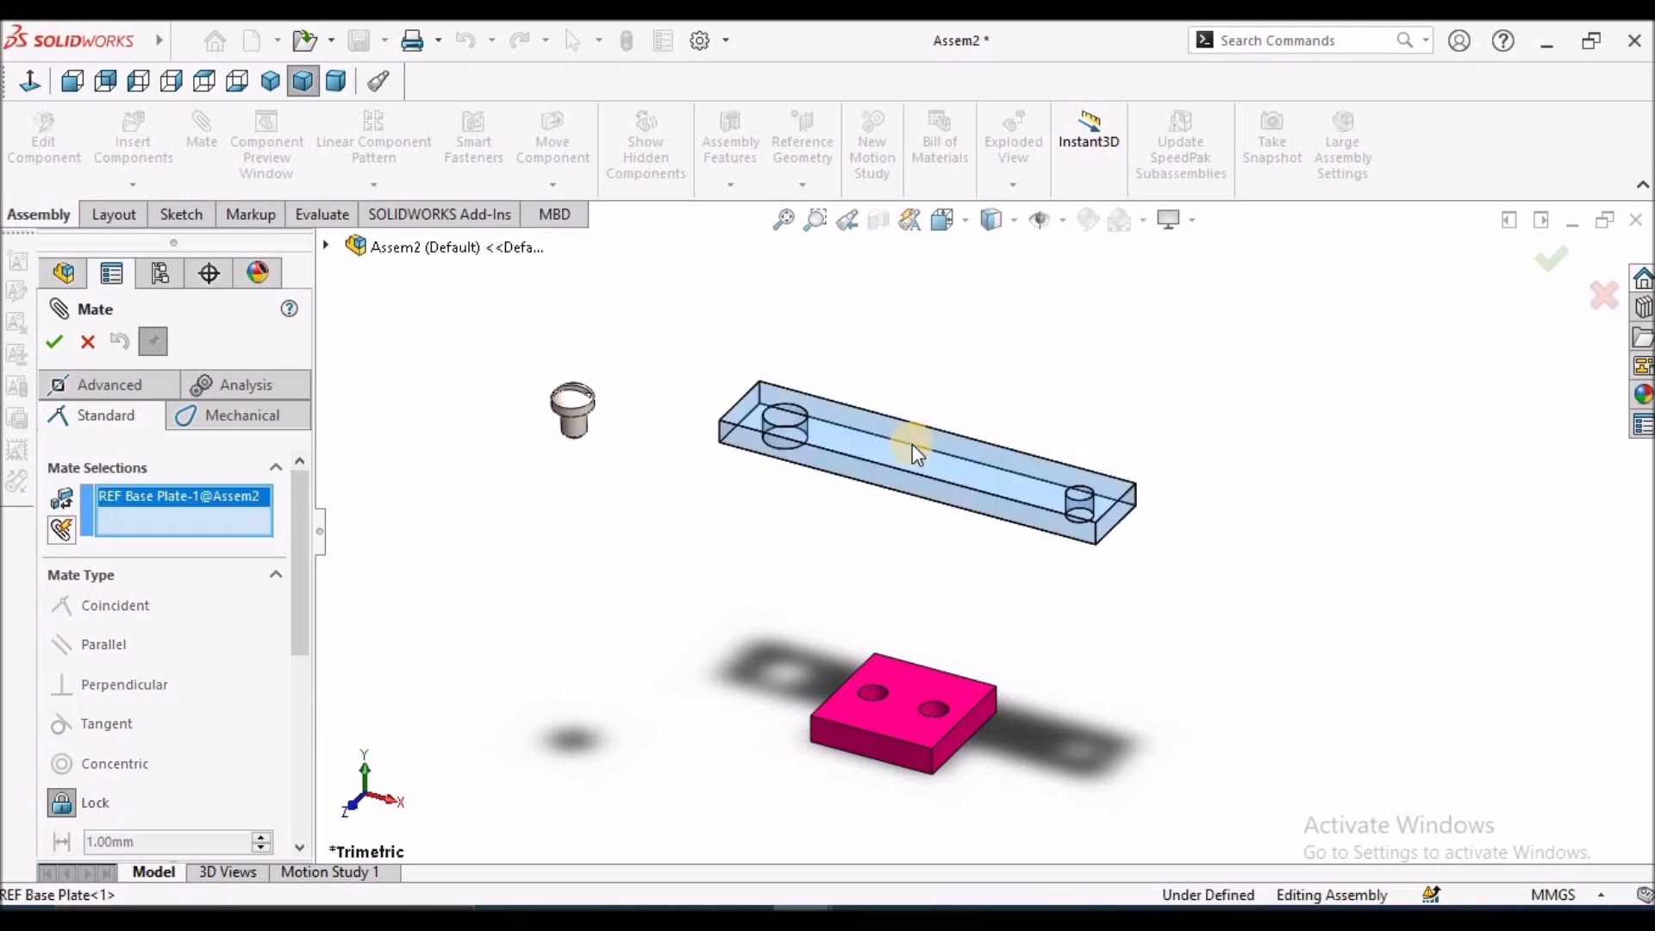
{"action": "left_click", "coordinate": [572, 411]}
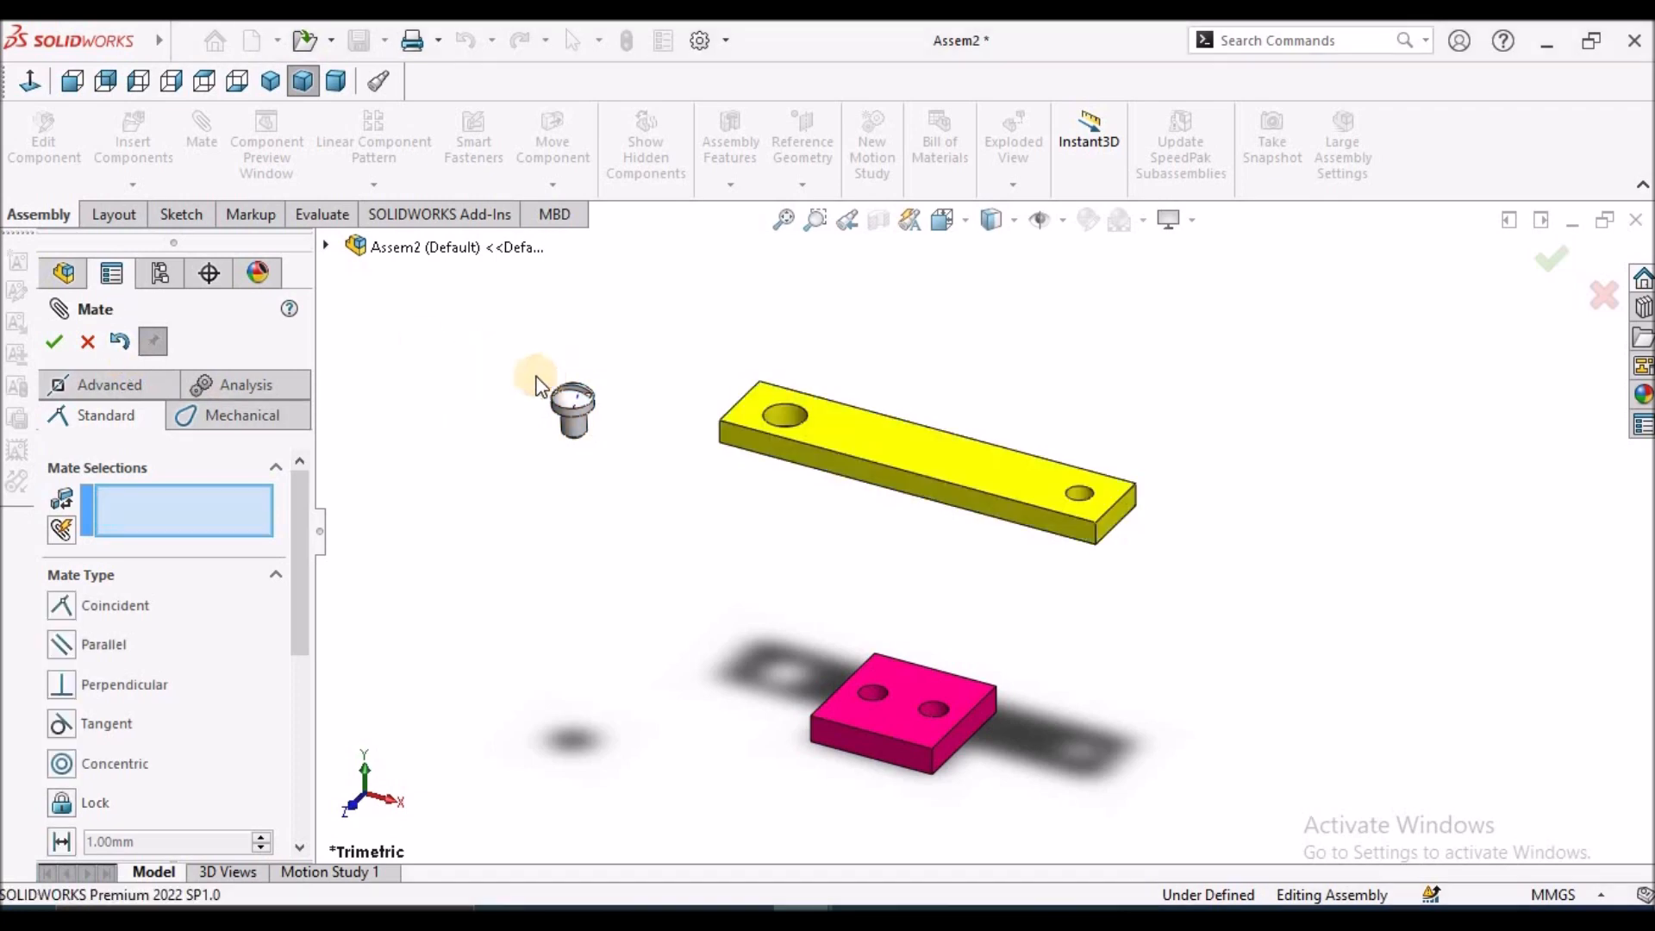
{"action": "left_click", "coordinate": [53, 342]}
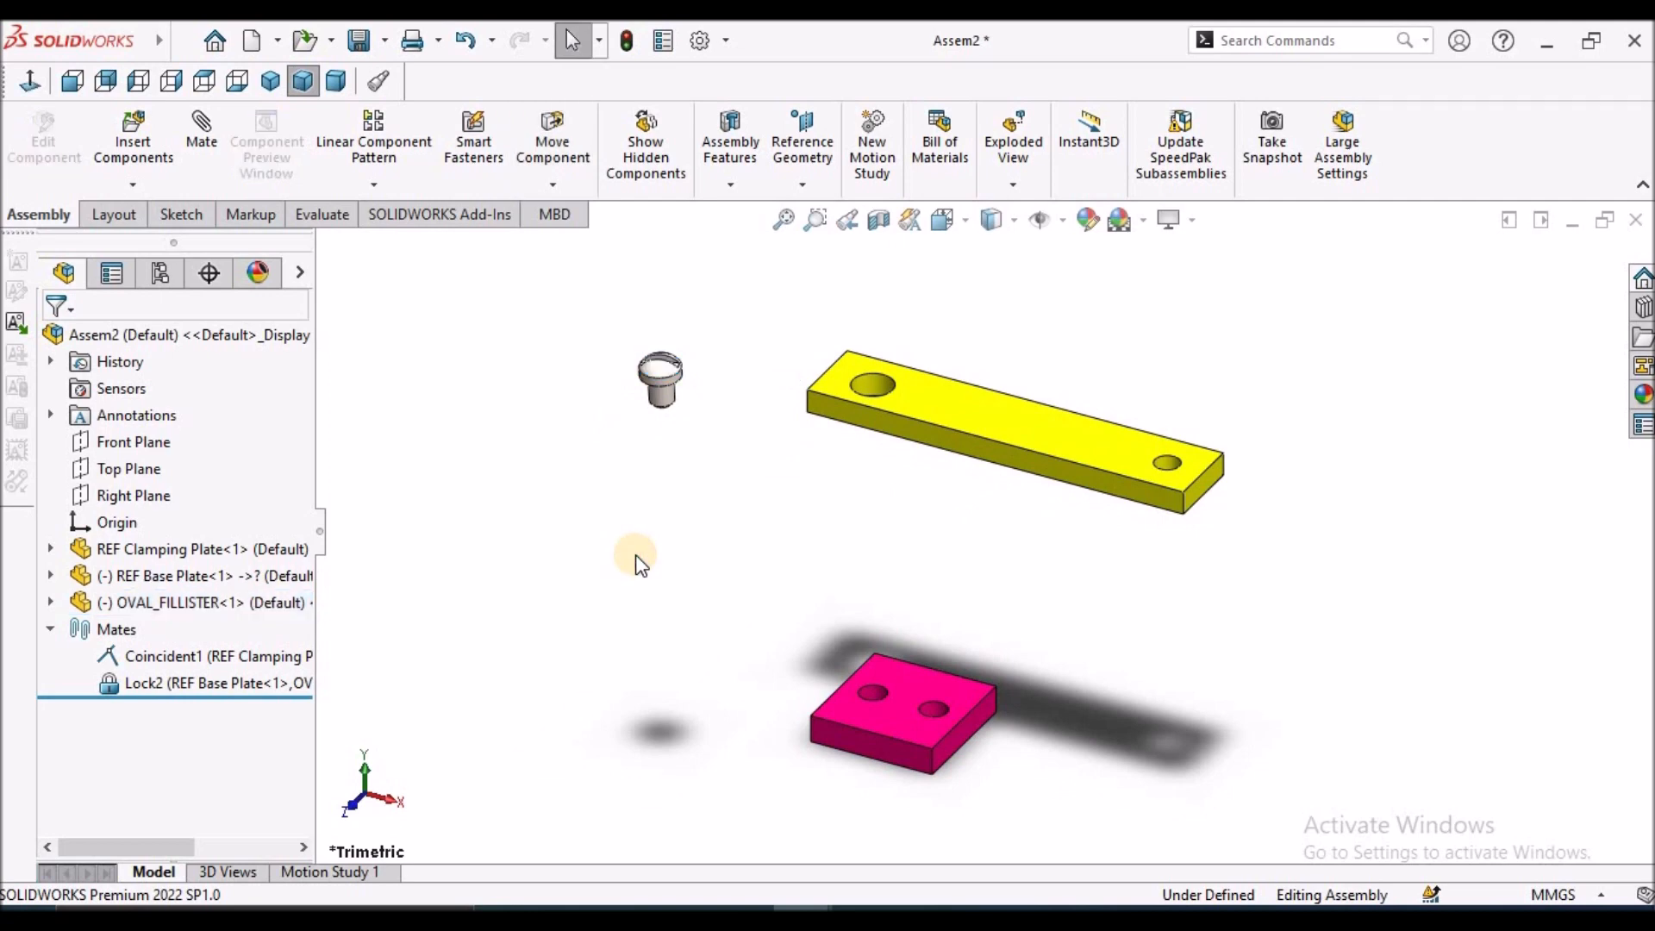
{"action": "mouse_move", "coordinate": [665, 583]}
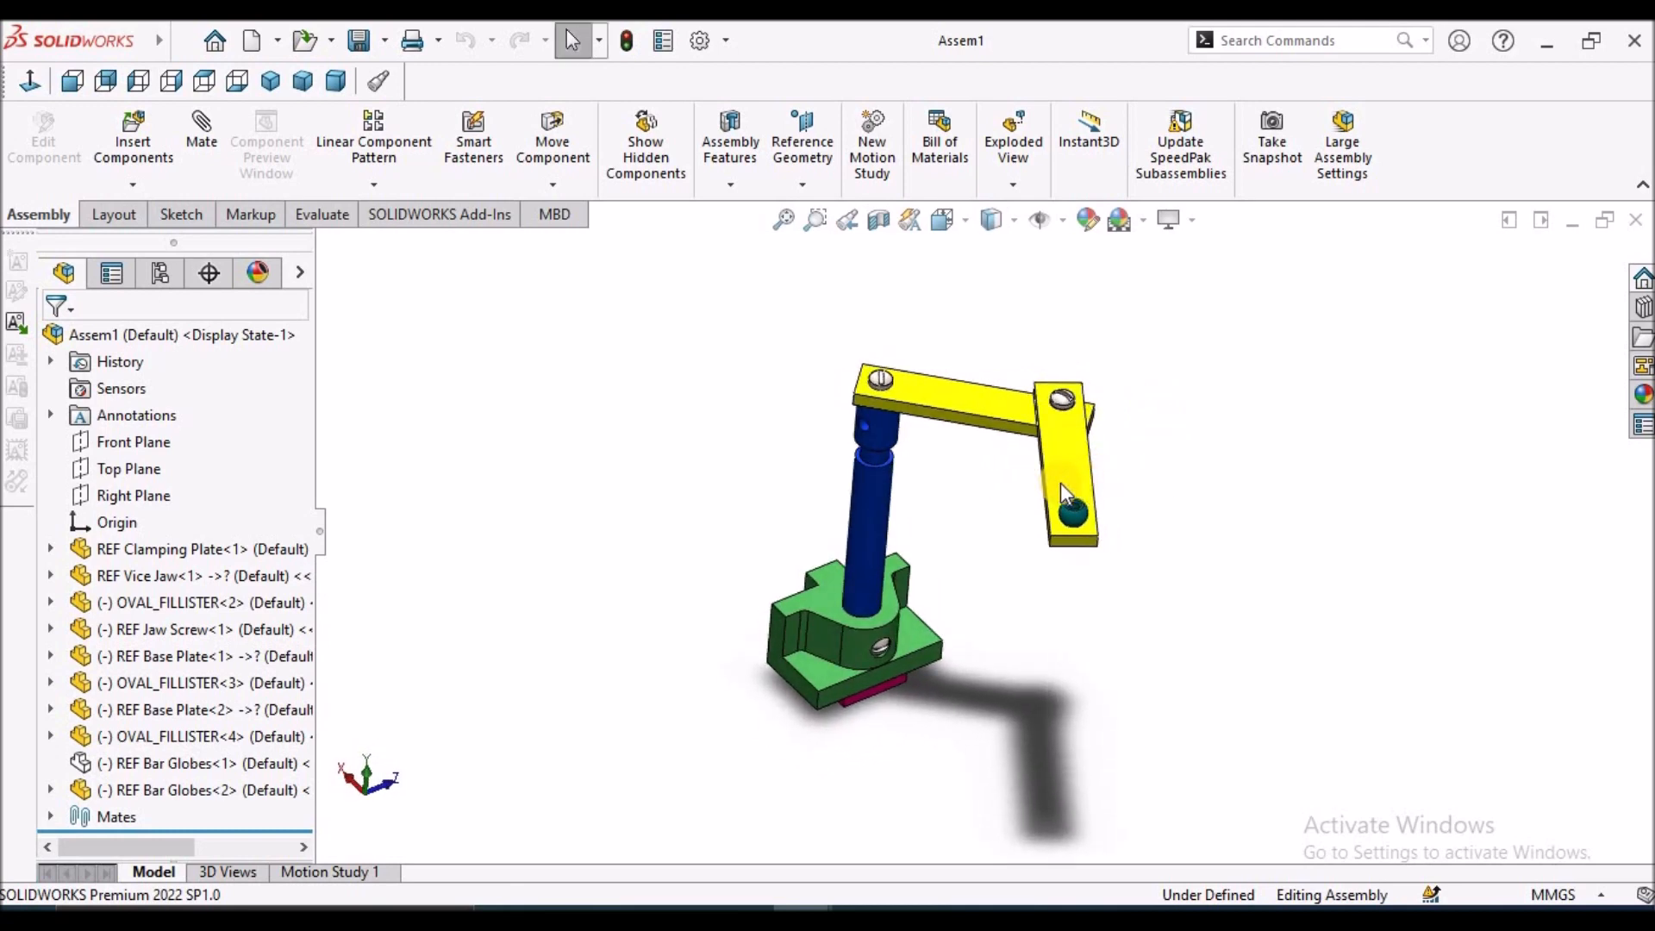
Swing the linkage's outer bar back and forth to test that its screw and ball follow
{"action": "left_click_drag", "start_coordinate": [1066, 496], "coordinate": [1008, 506]}
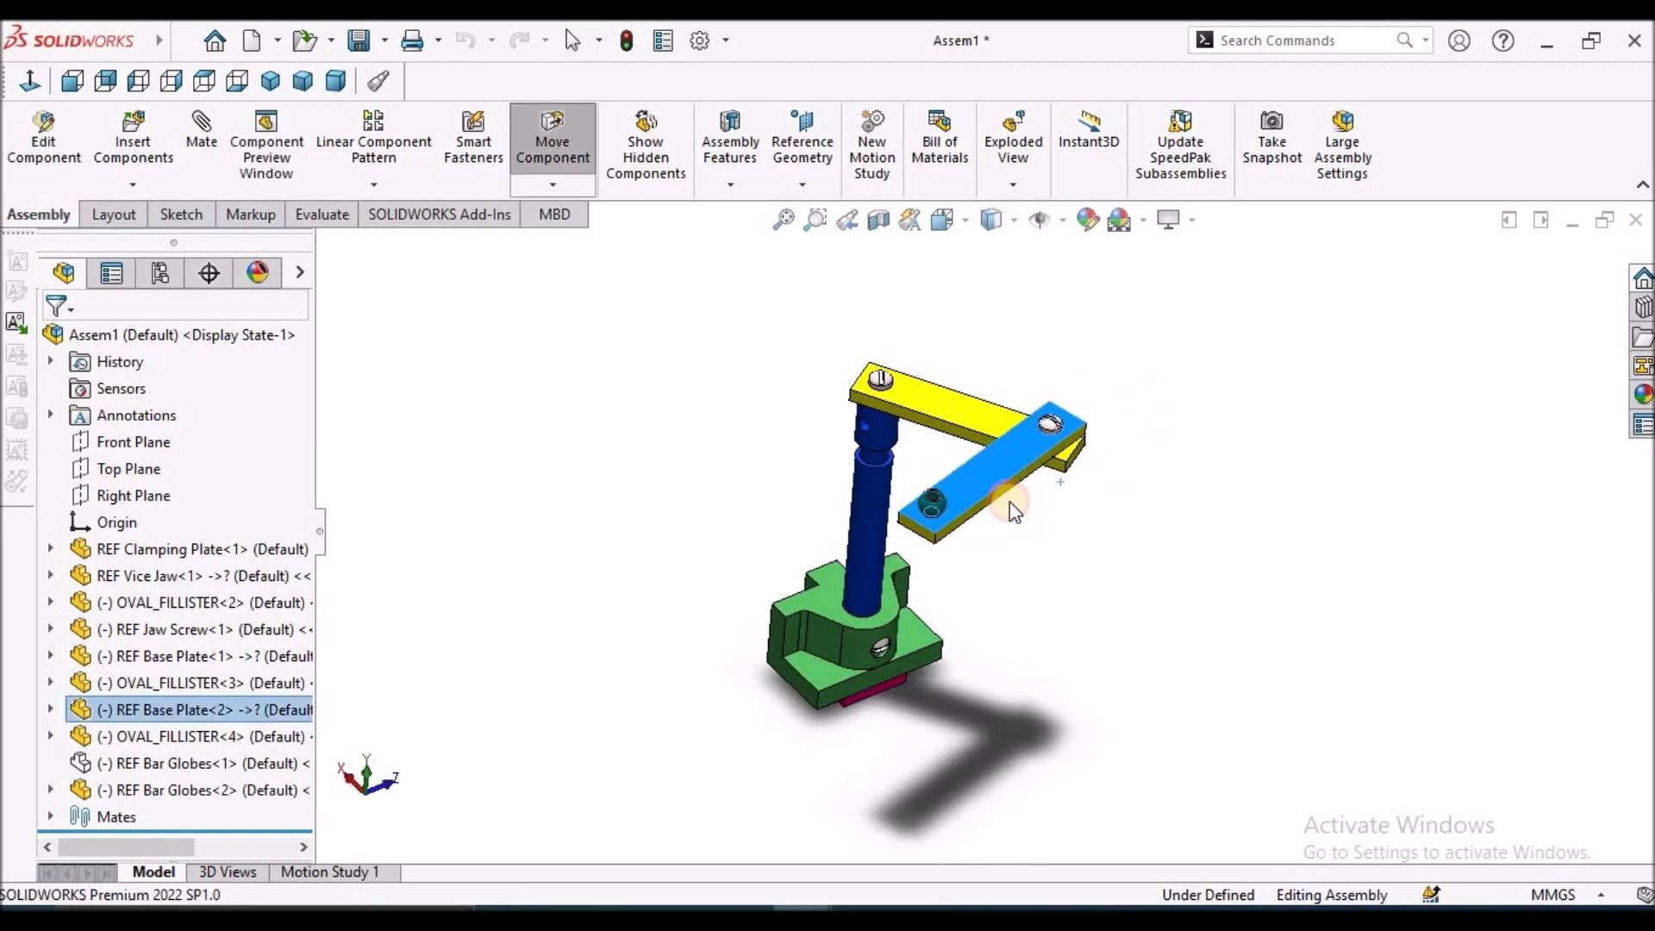
{"action": "left_click_drag", "start_coordinate": [1009, 512], "coordinate": [1082, 443]}
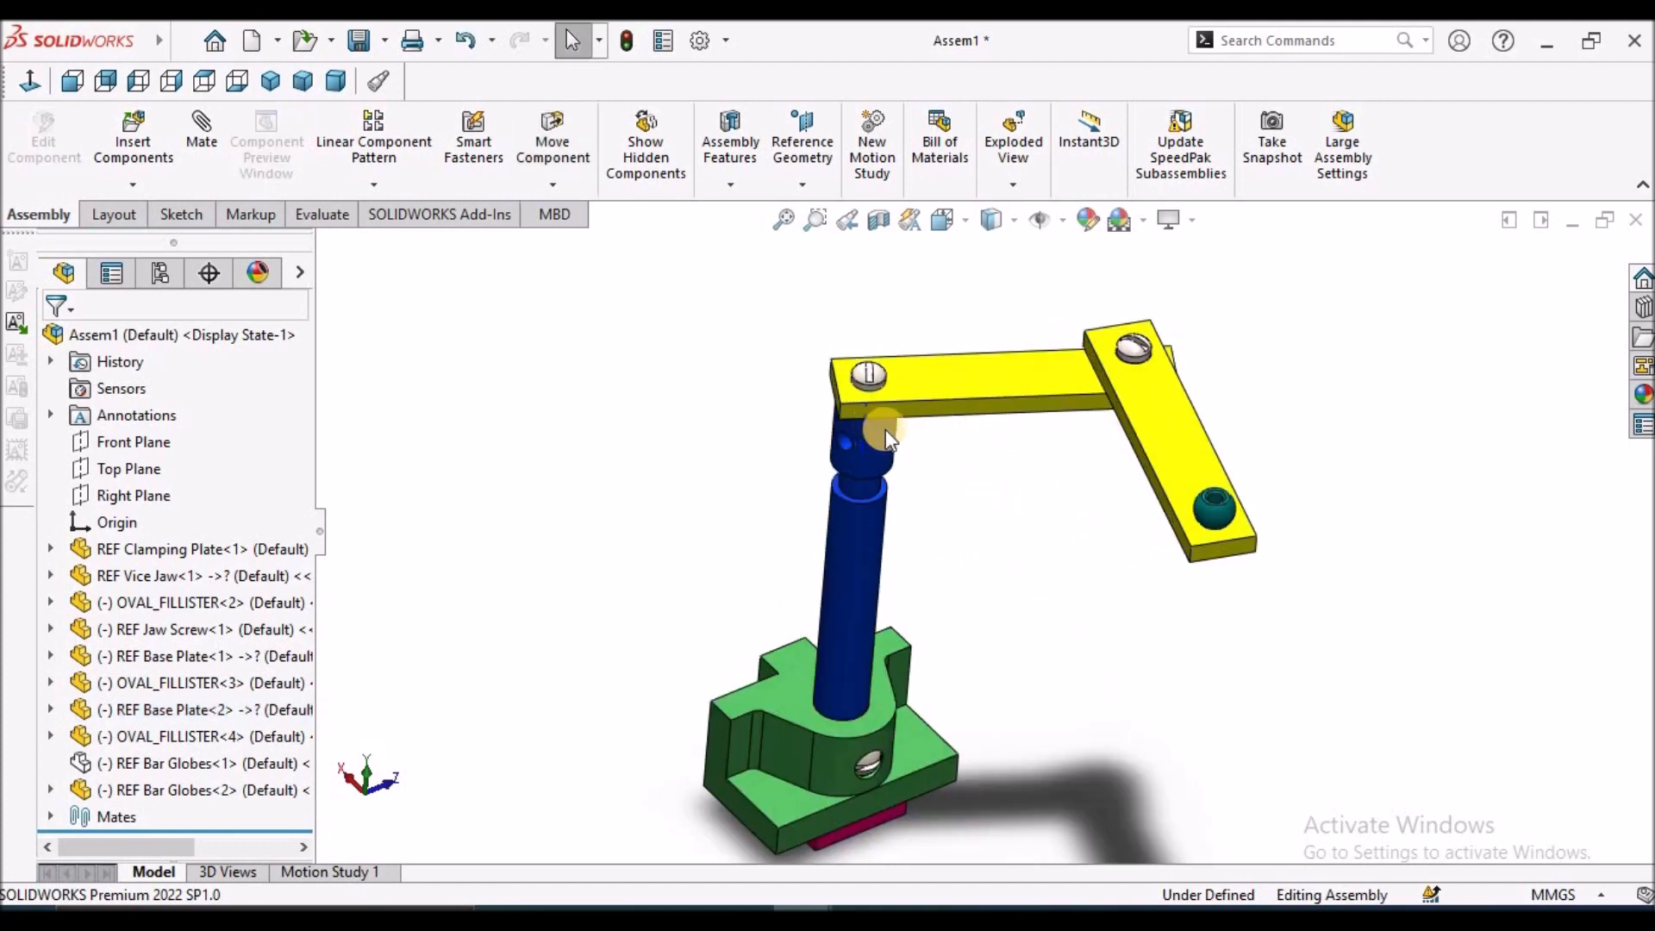
{"action": "left_click", "coordinate": [1162, 471]}
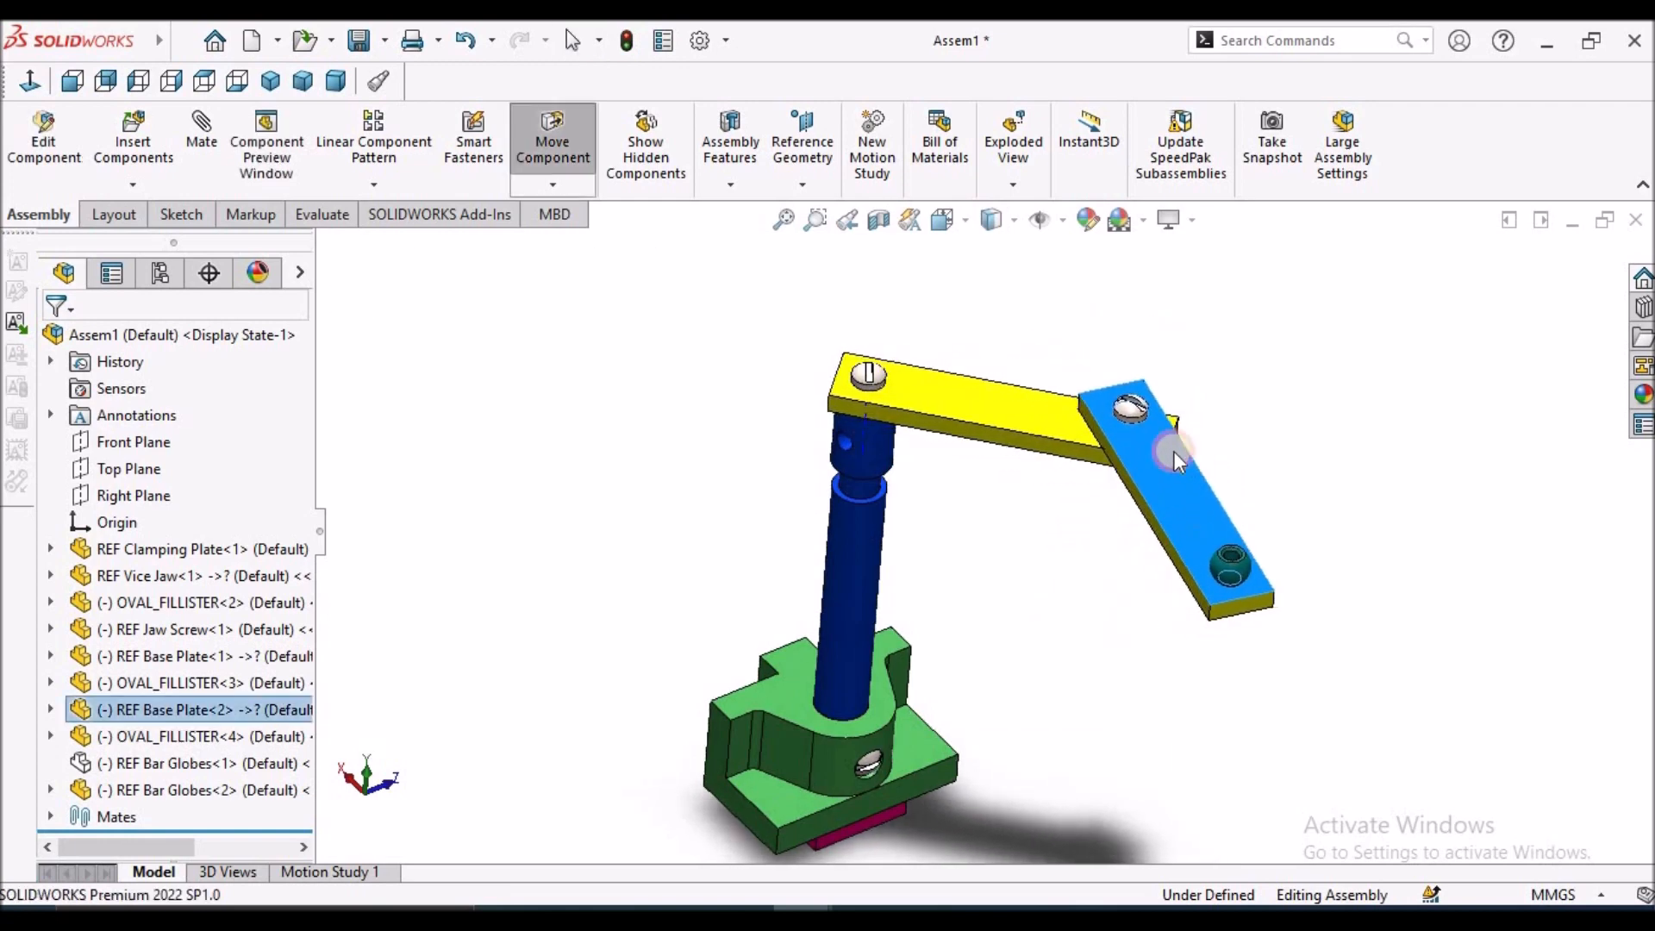
{"action": "left_click_drag", "start_coordinate": [1177, 462], "coordinate": [1022, 590]}
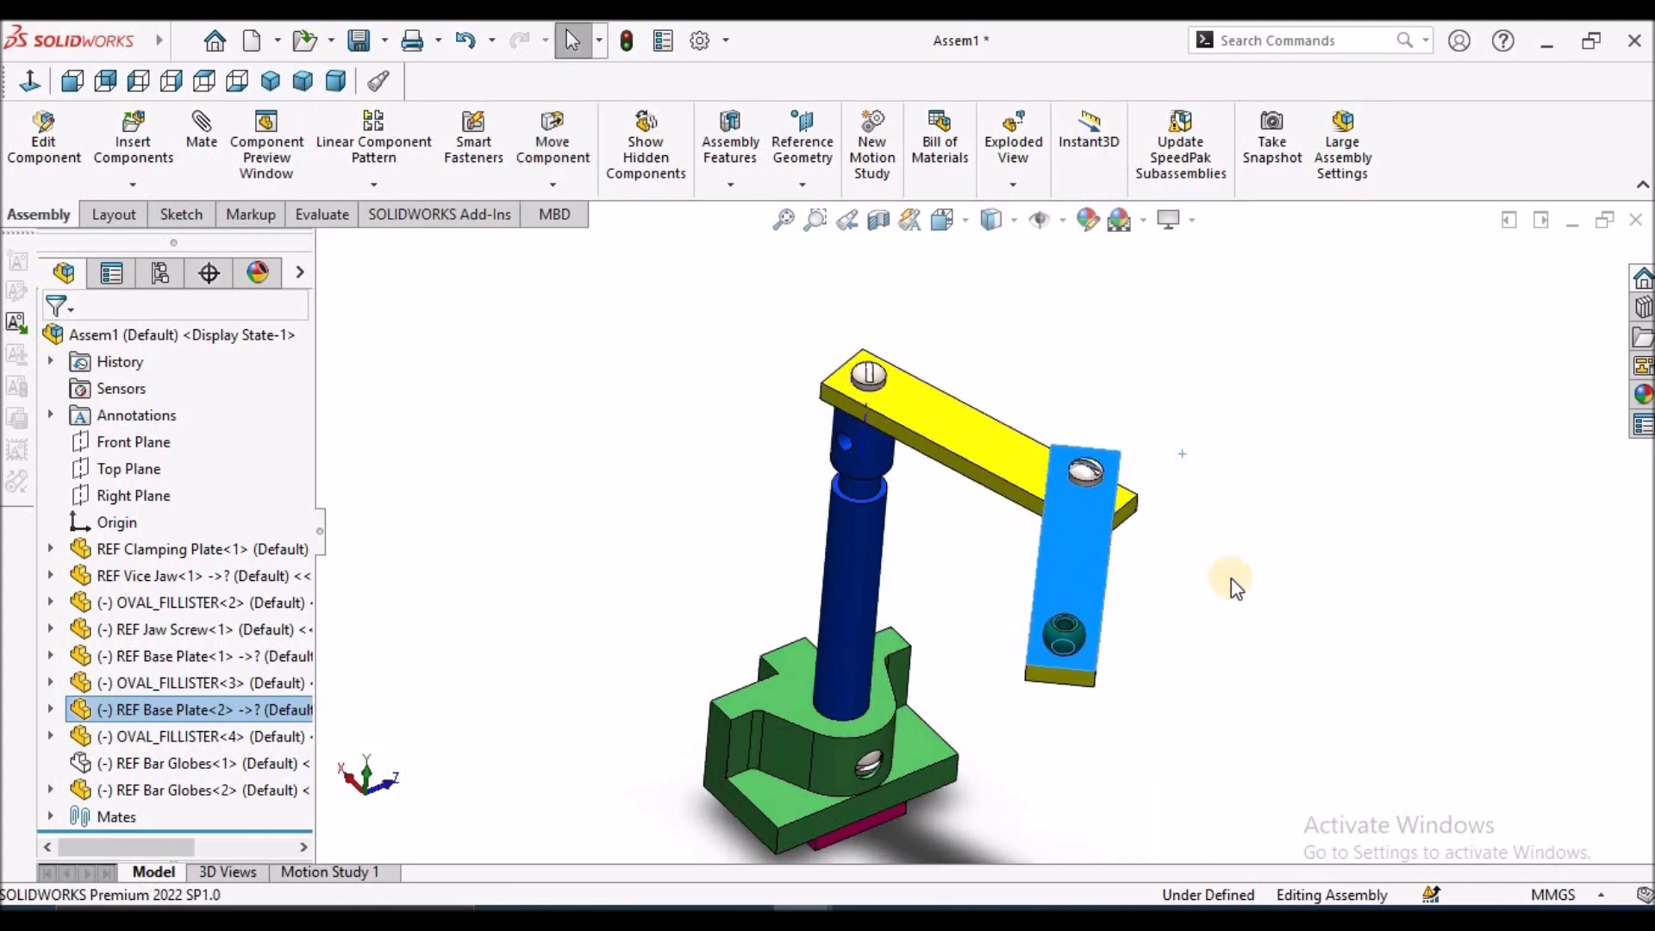
{"action": "left_click", "coordinate": [1053, 535]}
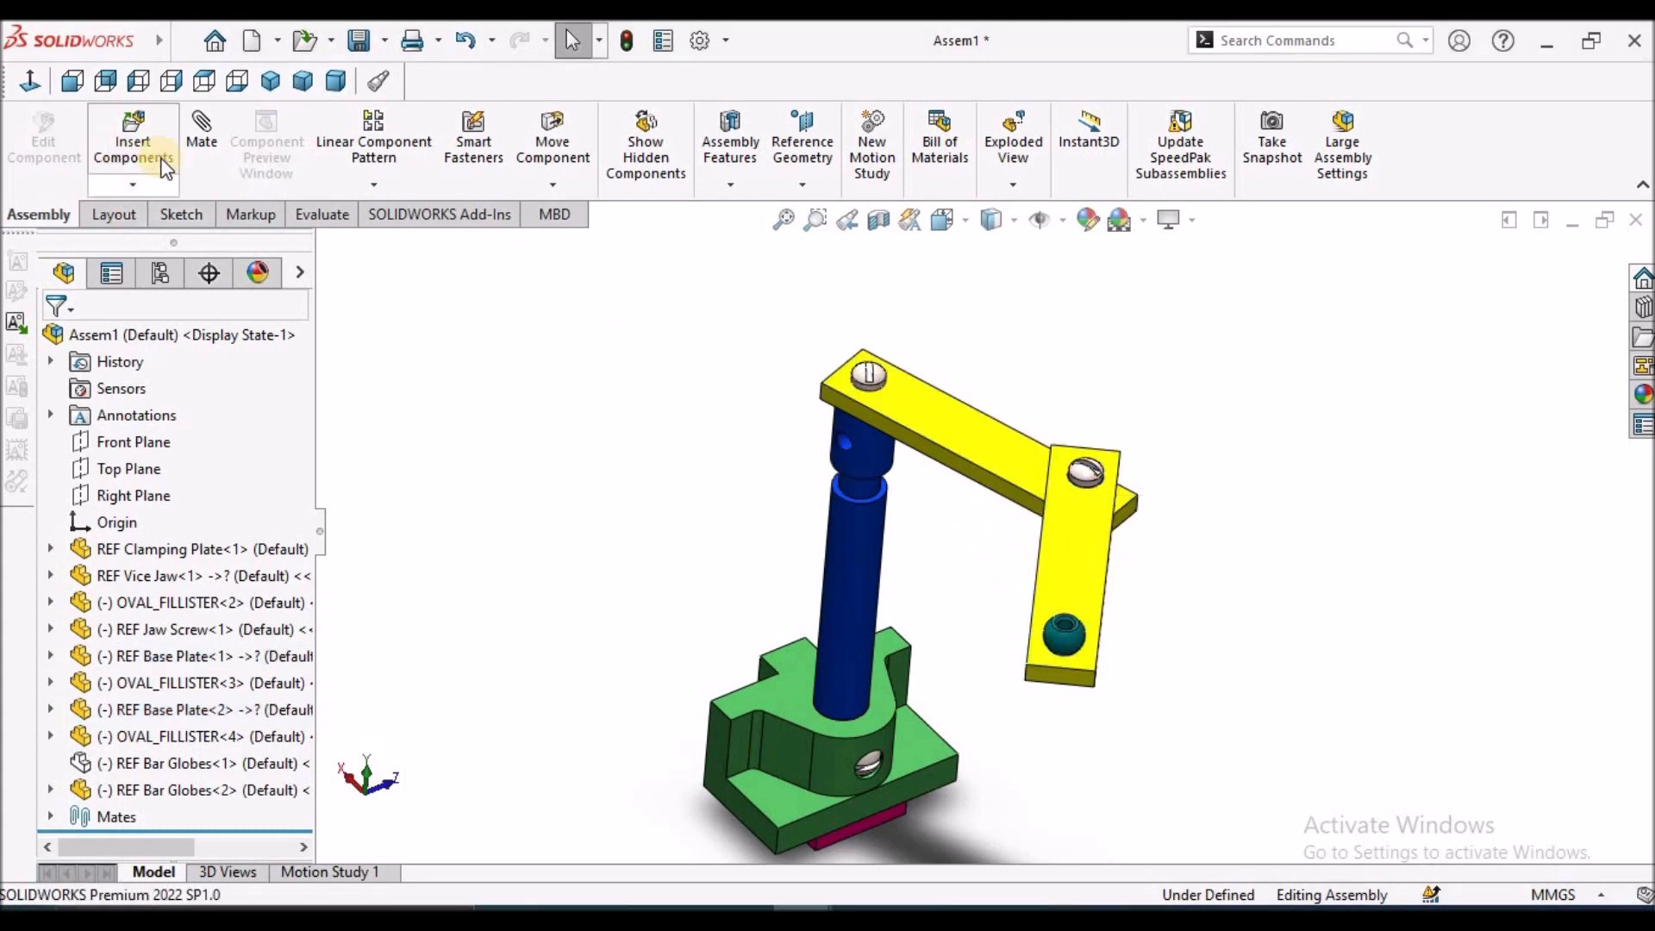
Add a Lock mate between the two yellow arm bars so they move as one
{"action": "left_click", "coordinate": [200, 138]}
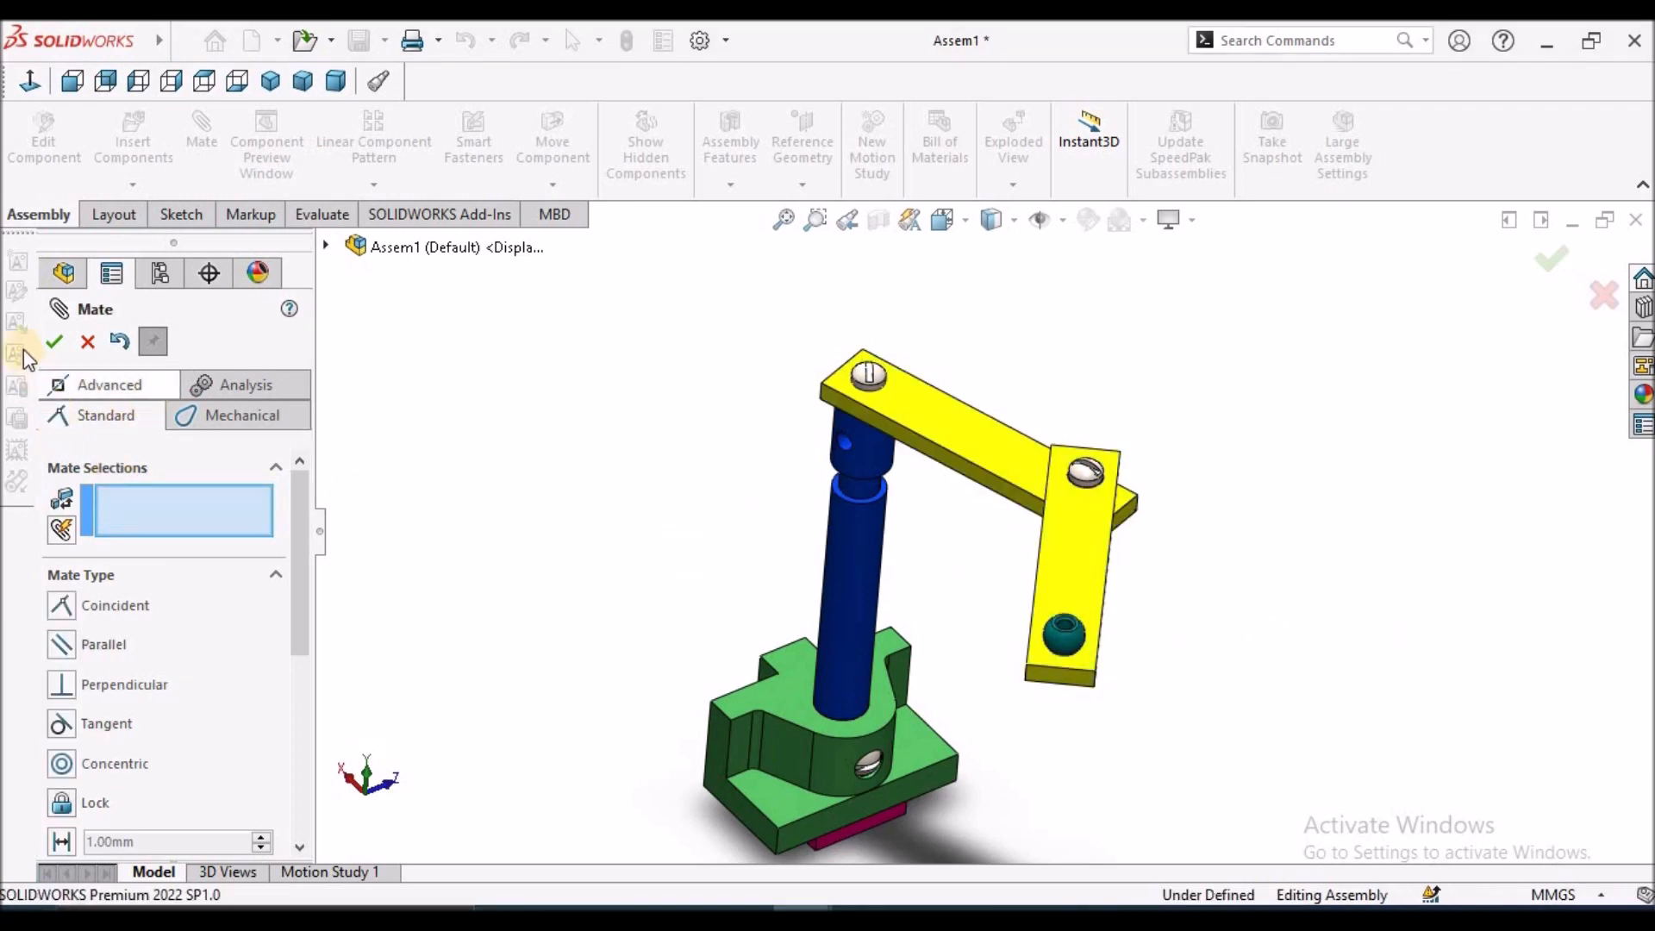
{"action": "left_click", "coordinate": [53, 341]}
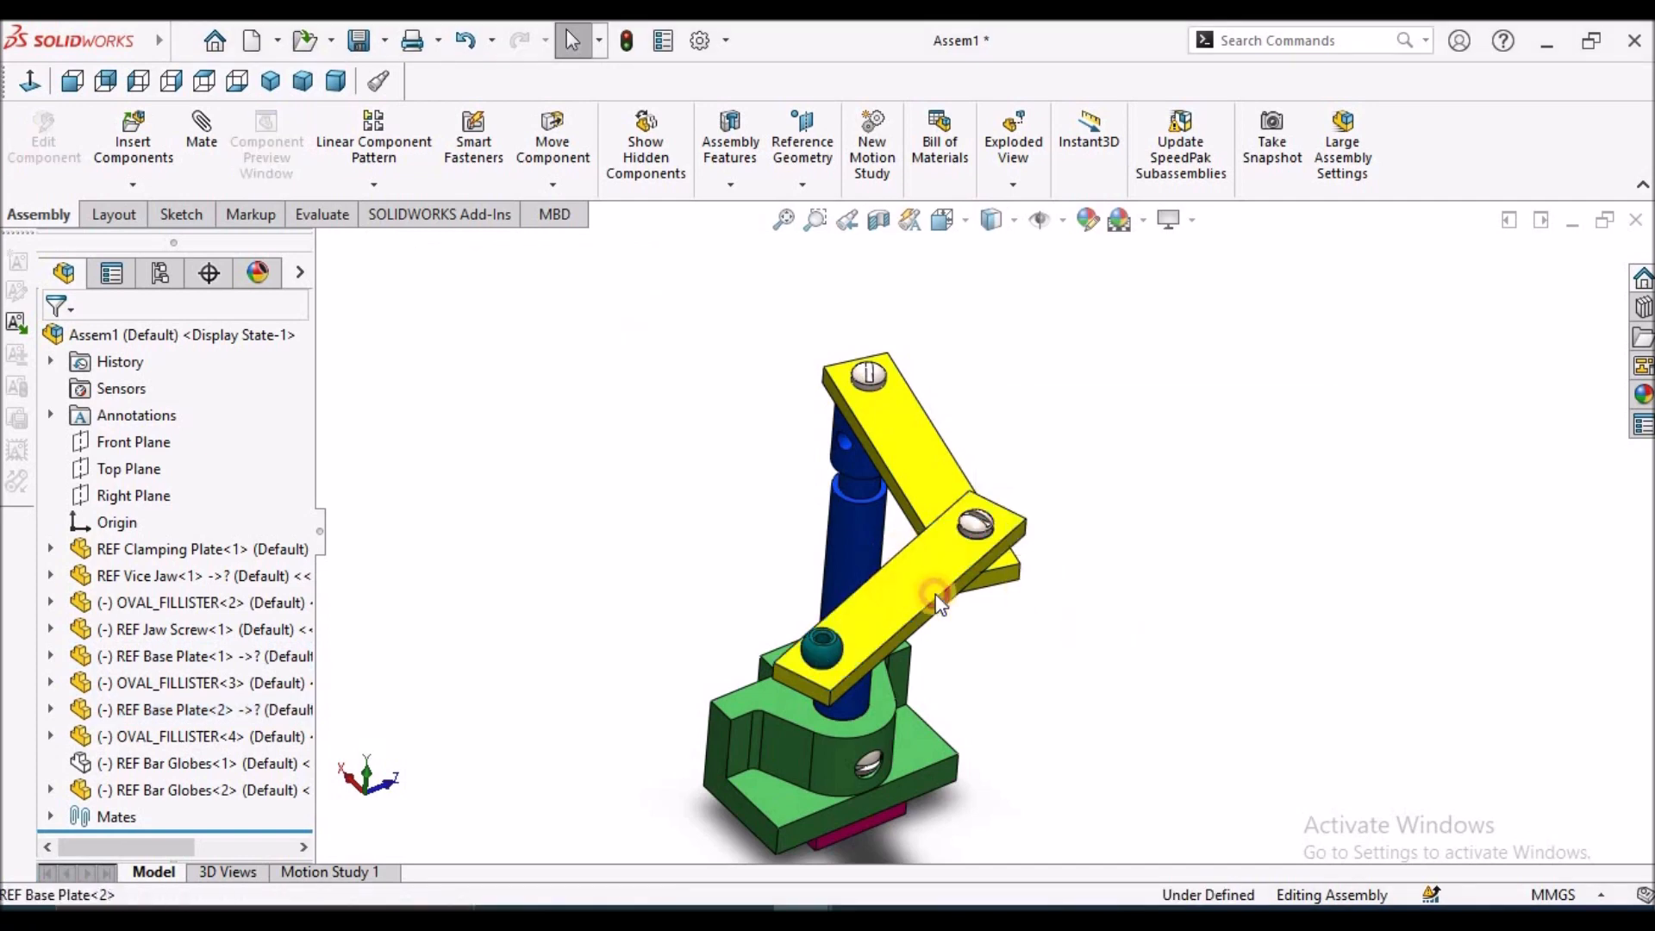
Swing the outer bar so both locked bars rotate together into the extended L-shaped pose
{"action": "left_click_drag", "start_coordinate": [940, 596], "coordinate": [1150, 538]}
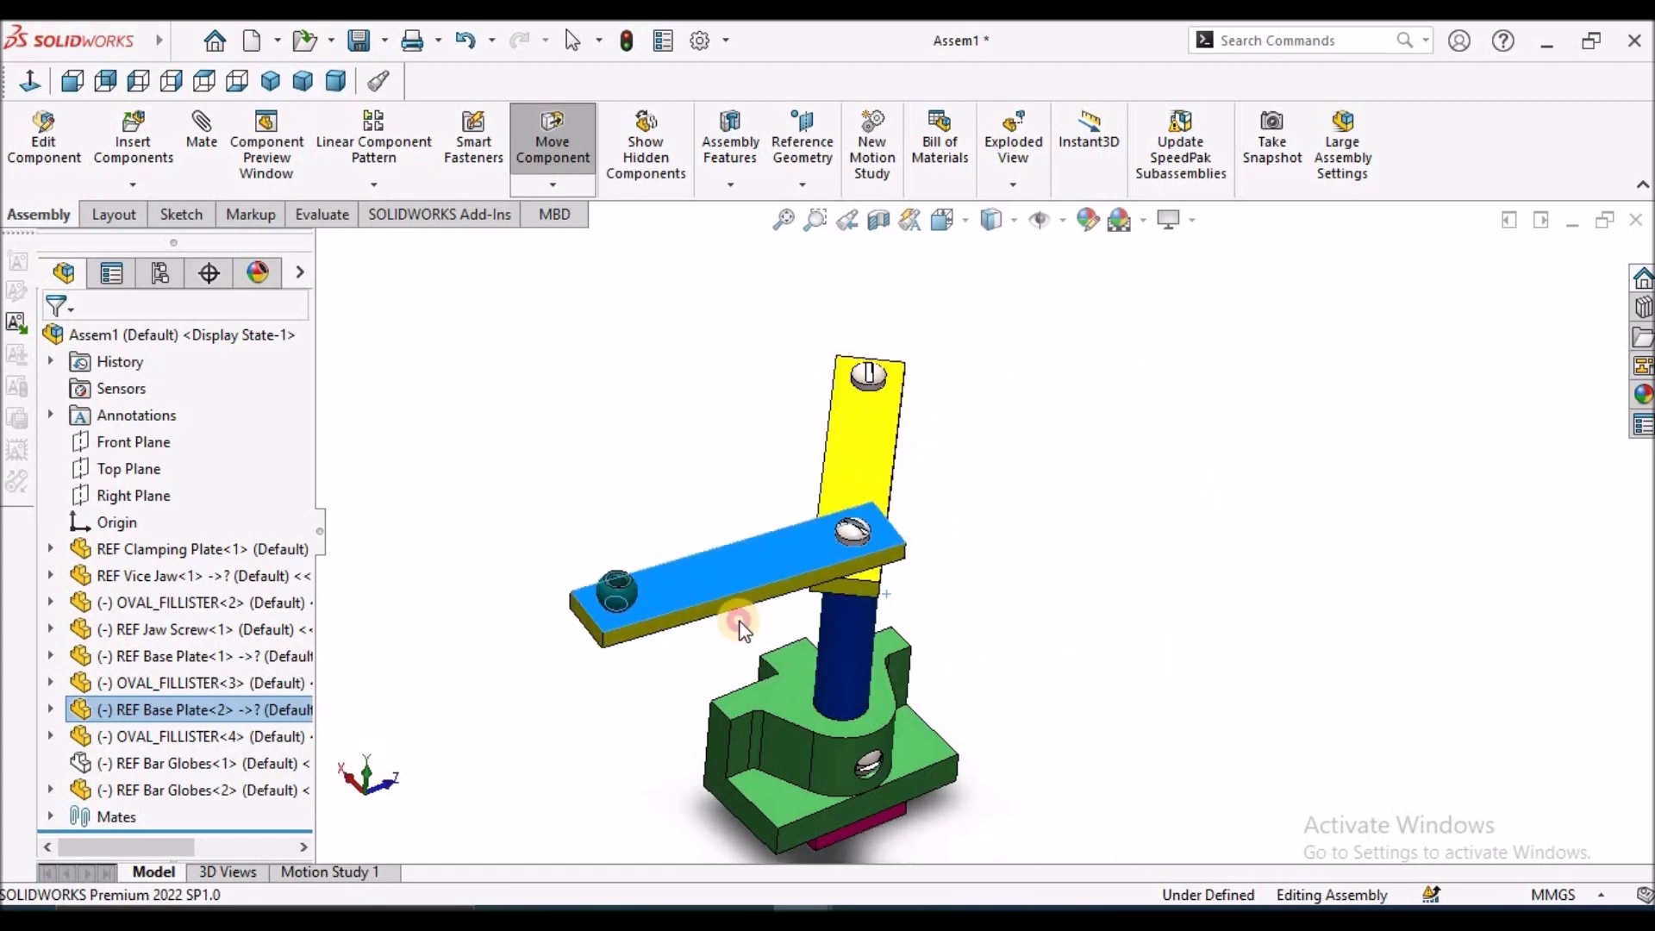
{"action": "left_click_drag", "start_coordinate": [740, 622], "coordinate": [1191, 443]}
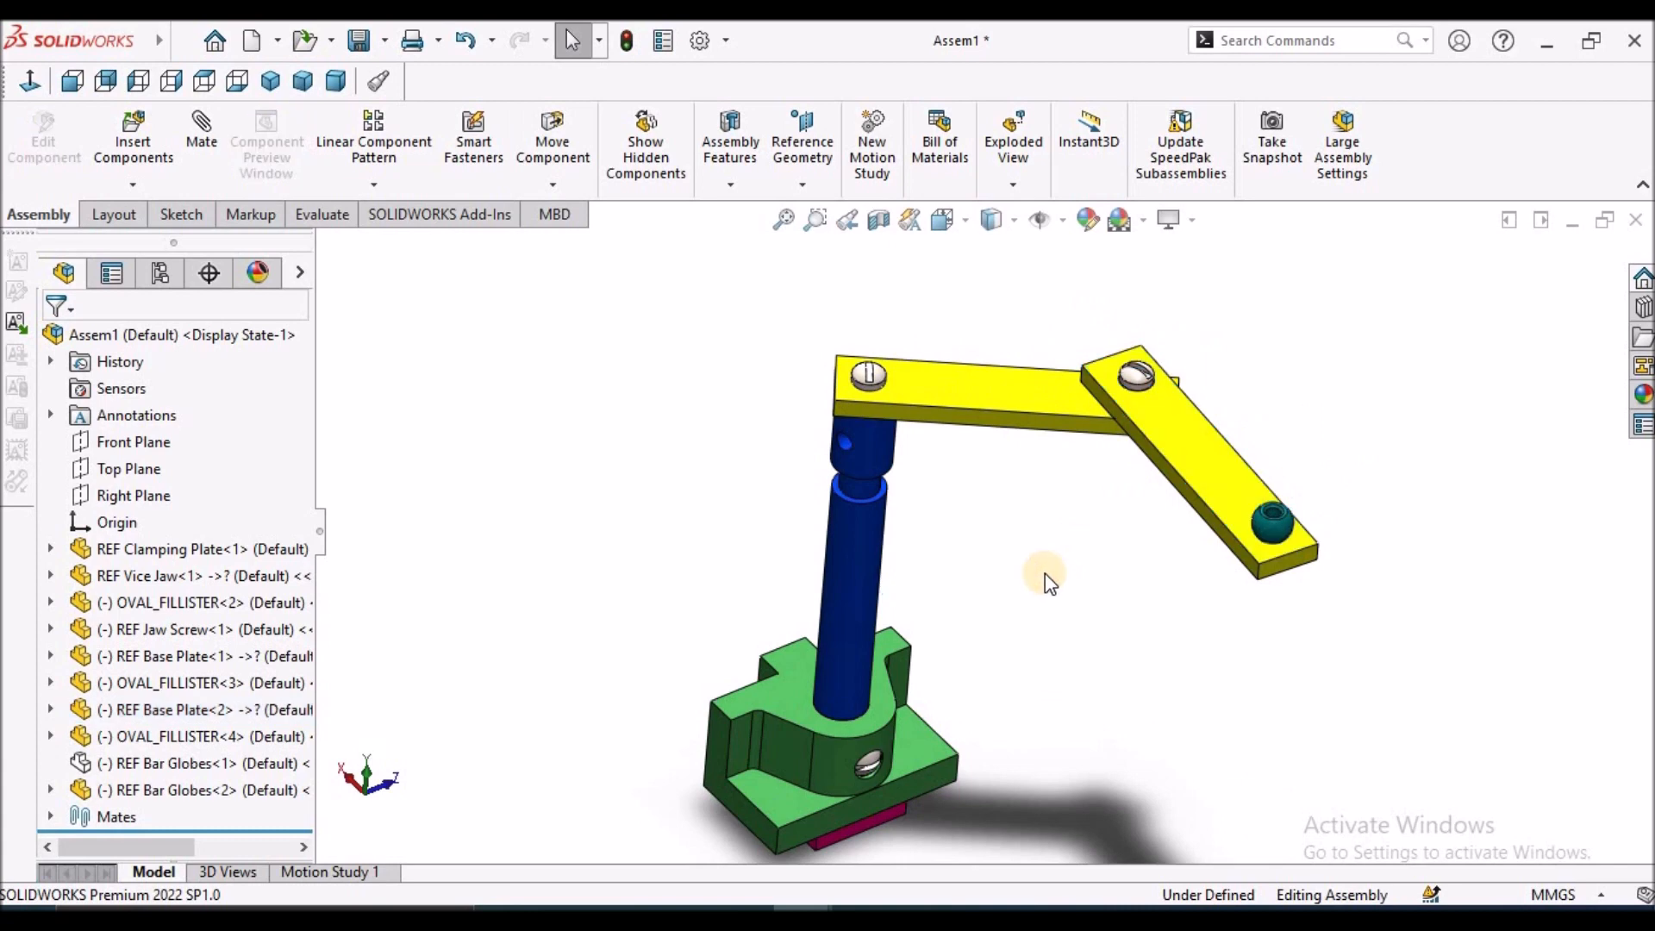
{"action": "mouse_move", "coordinate": [1045, 555]}
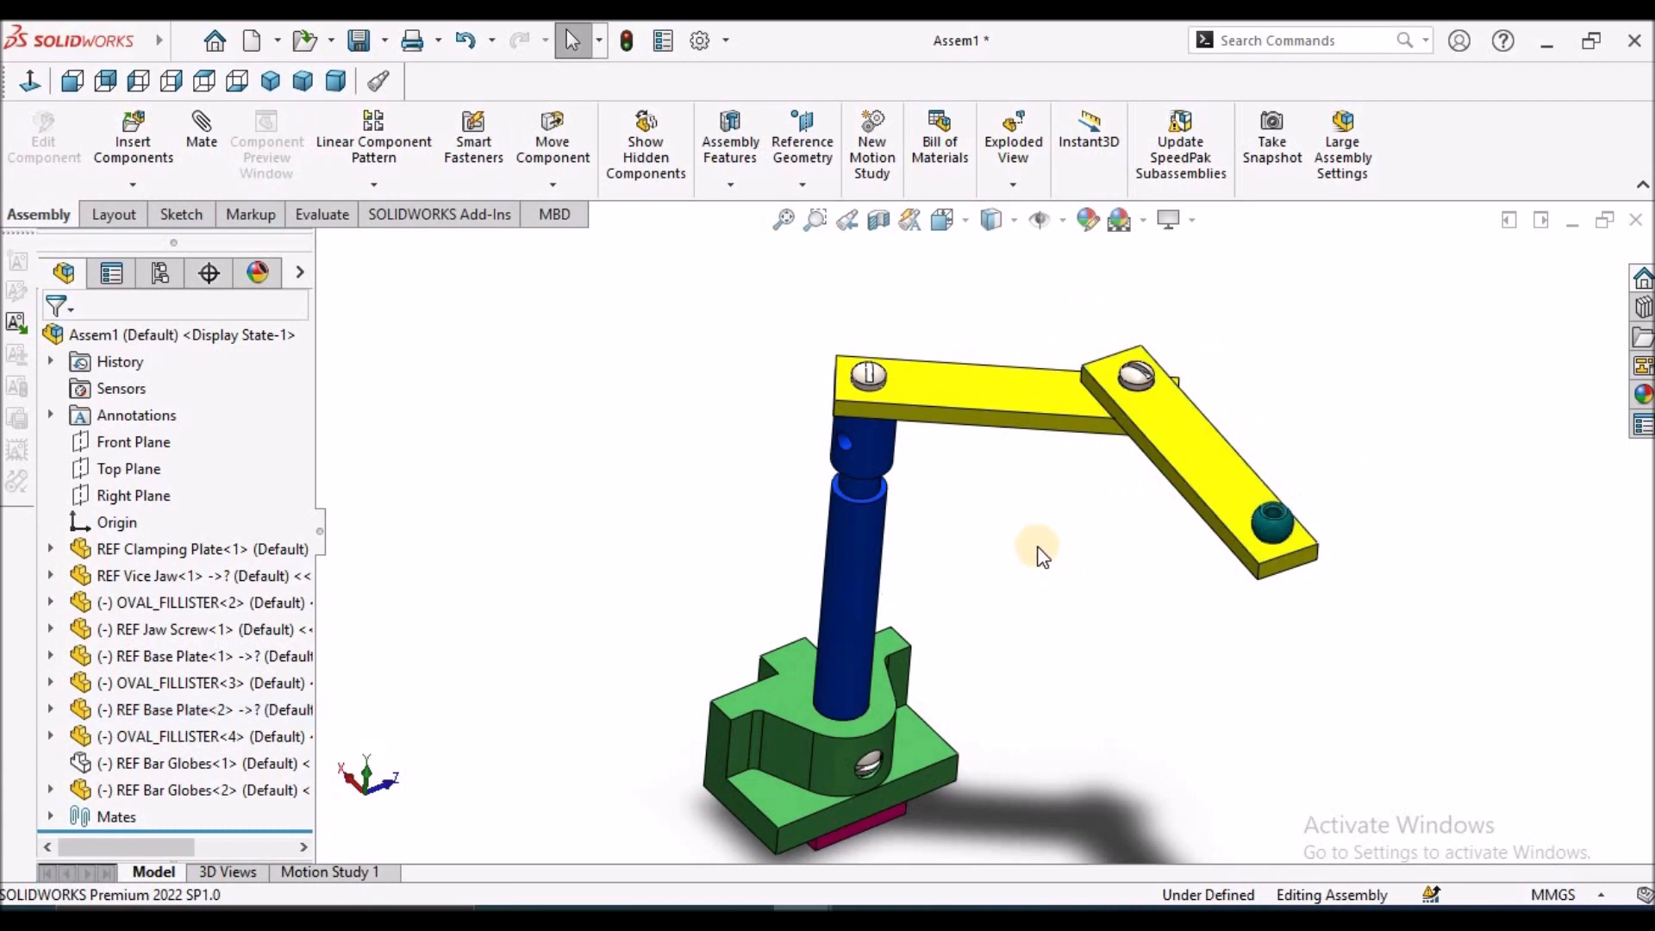